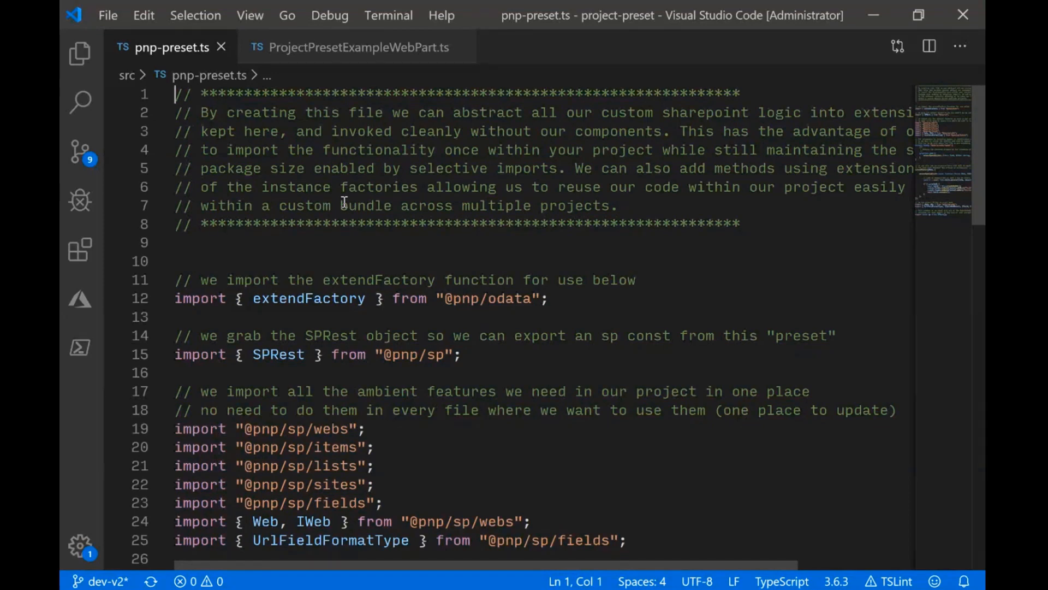
- Scroll pnp-preset.ts and highlight the extendFactory import for explanation
{"action": "scroll", "scroll_direction": "down", "scroll_amount": 3}
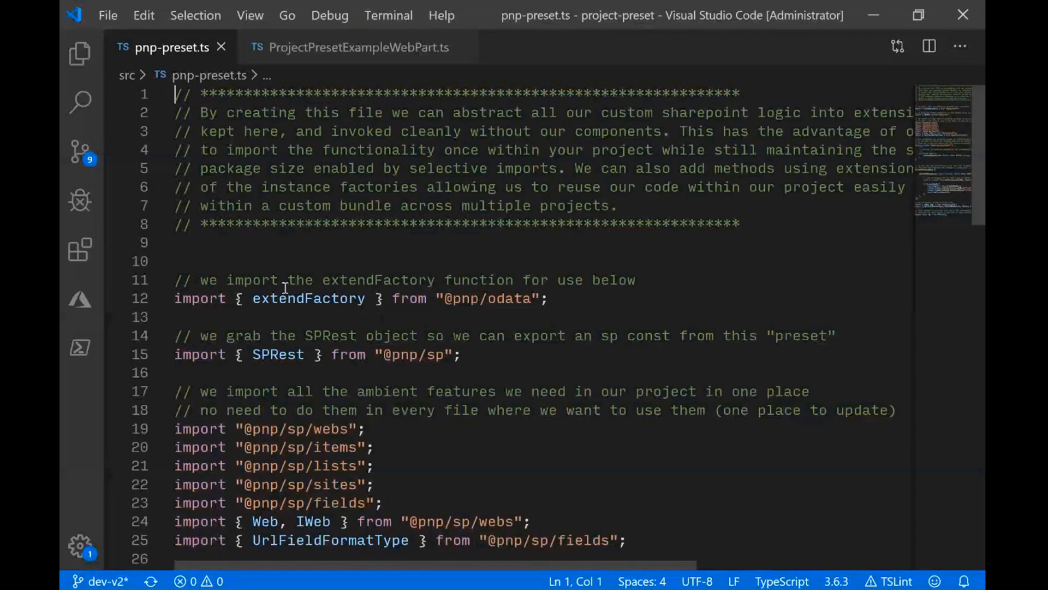
{"action": "left_click_drag", "start_coordinate": [253, 298], "coordinate": [411, 299]}
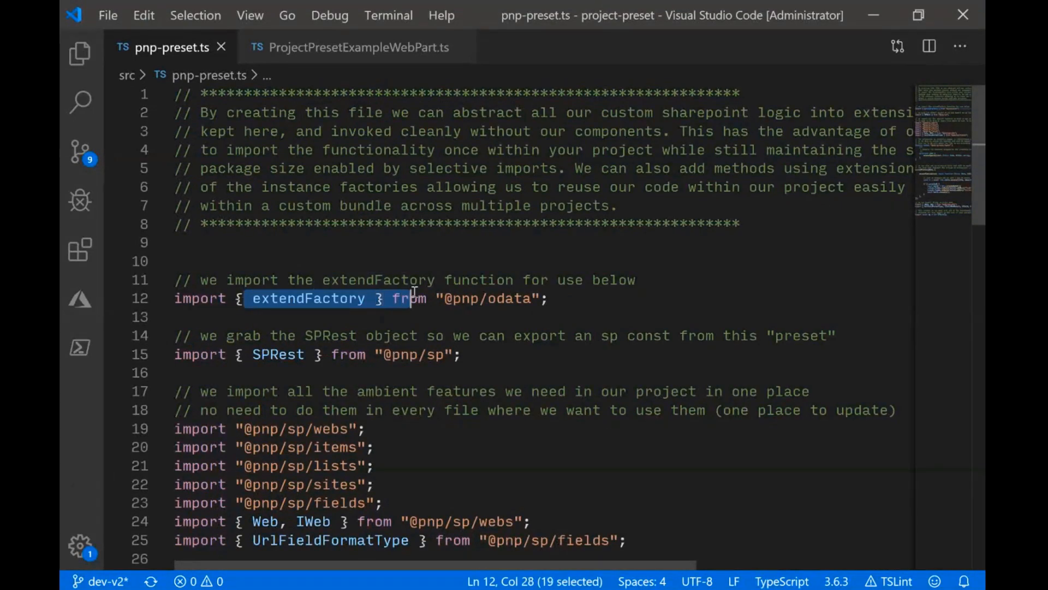
{"action": "scroll", "scroll_direction": "down", "scroll_amount": 3}
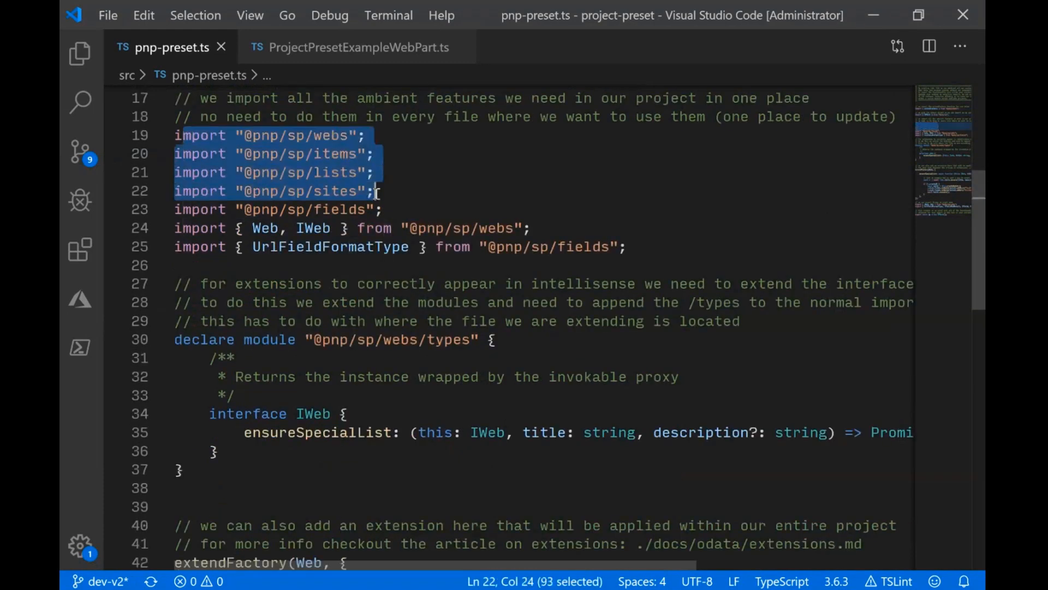
{"action": "left_click", "coordinate": [324, 135]}
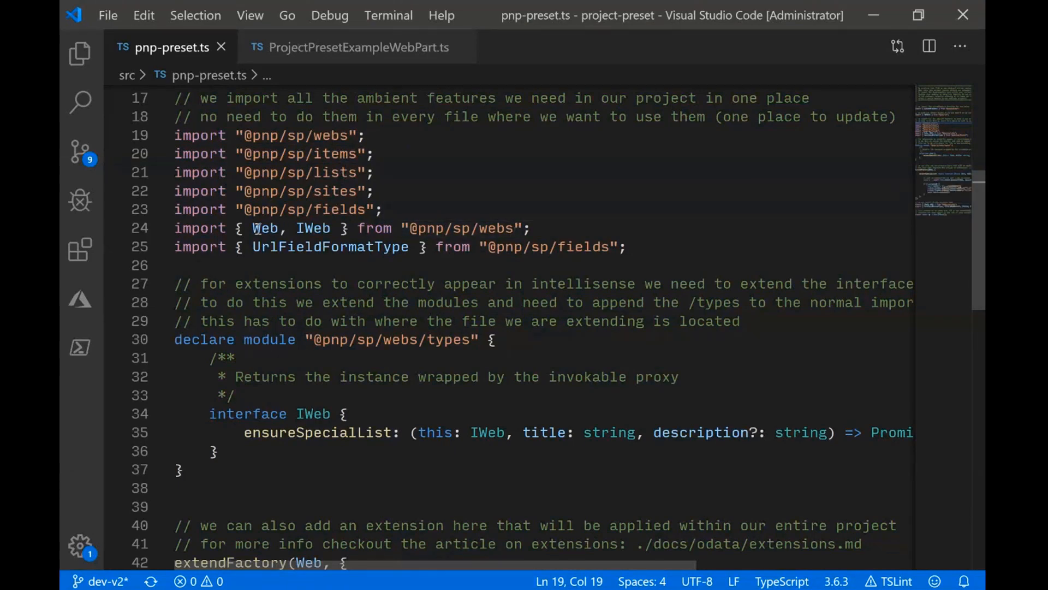
{"action": "double_click", "coordinate": [319, 246]}
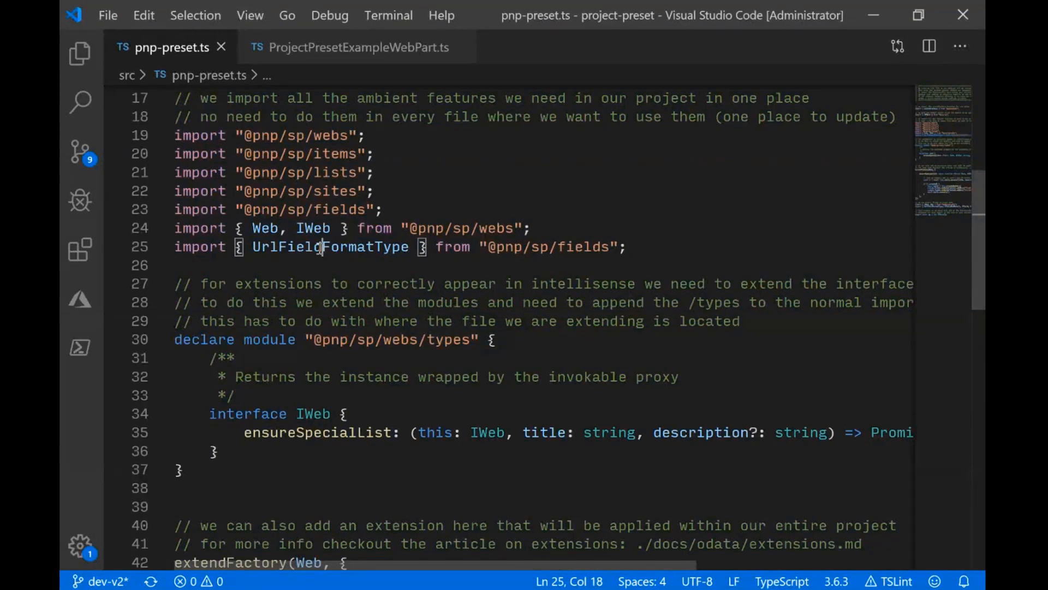
{"action": "scroll", "scroll_direction": "down", "scroll_amount": 3}
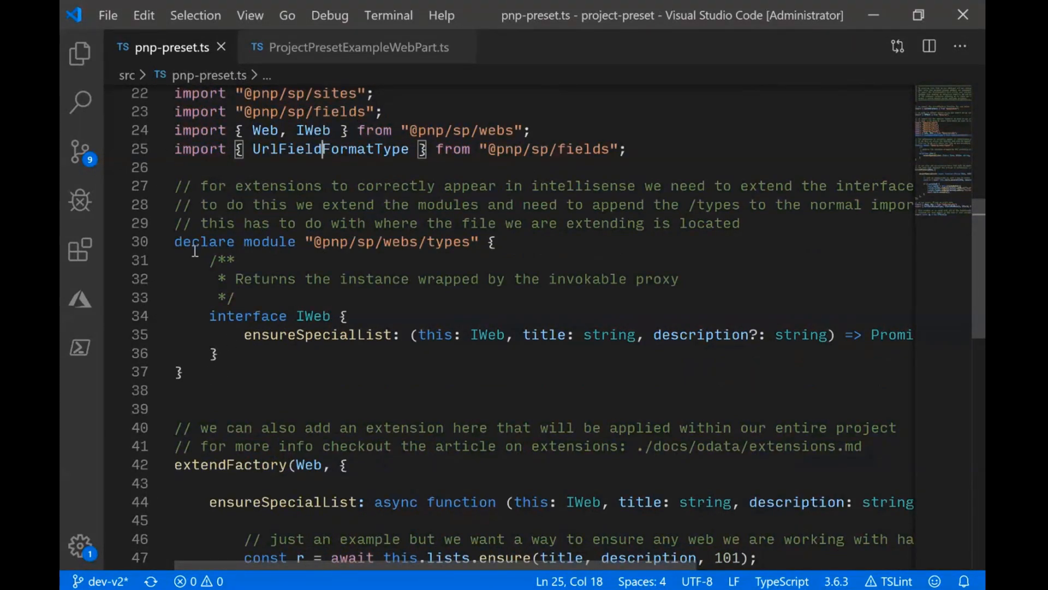
{"action": "mouse_move", "coordinate": [224, 363]}
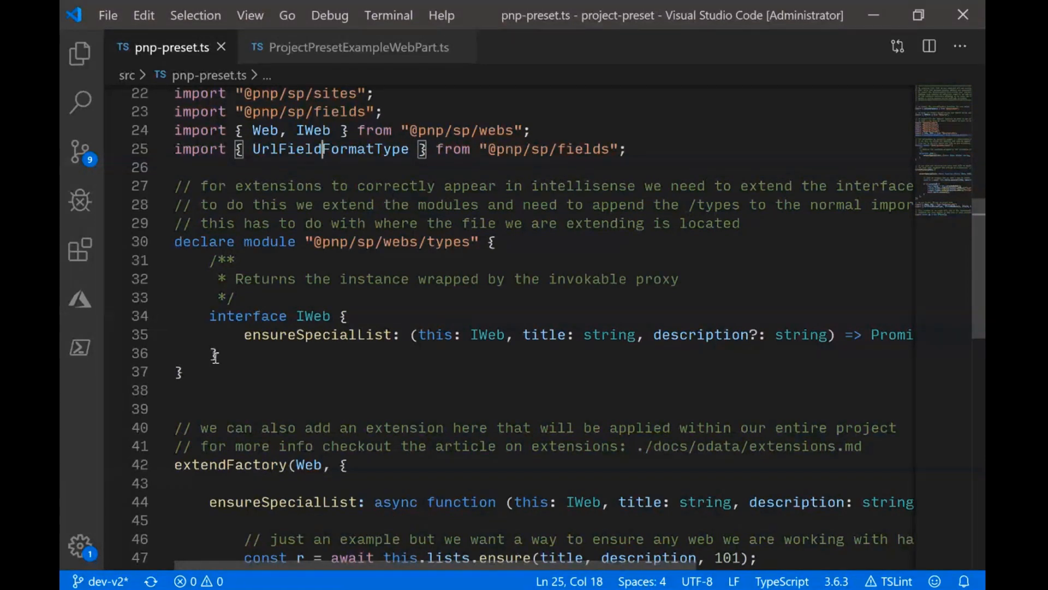
- Highlight the extendFactory call extending Web and the created check on the result
{"action": "scroll", "scroll_direction": "down", "scroll_amount": 3}
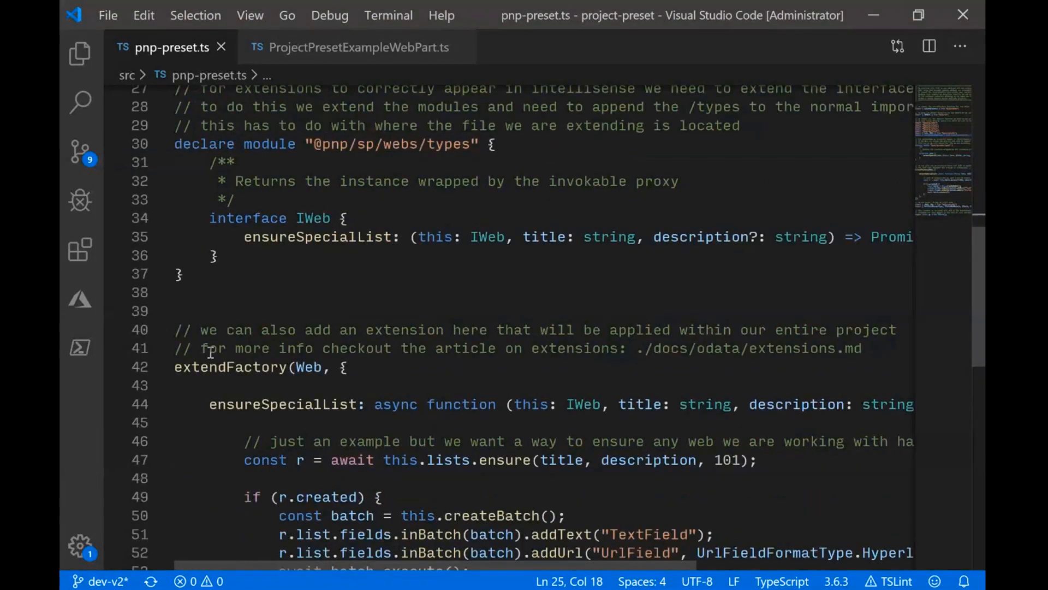
{"action": "double_click", "coordinate": [312, 237]}
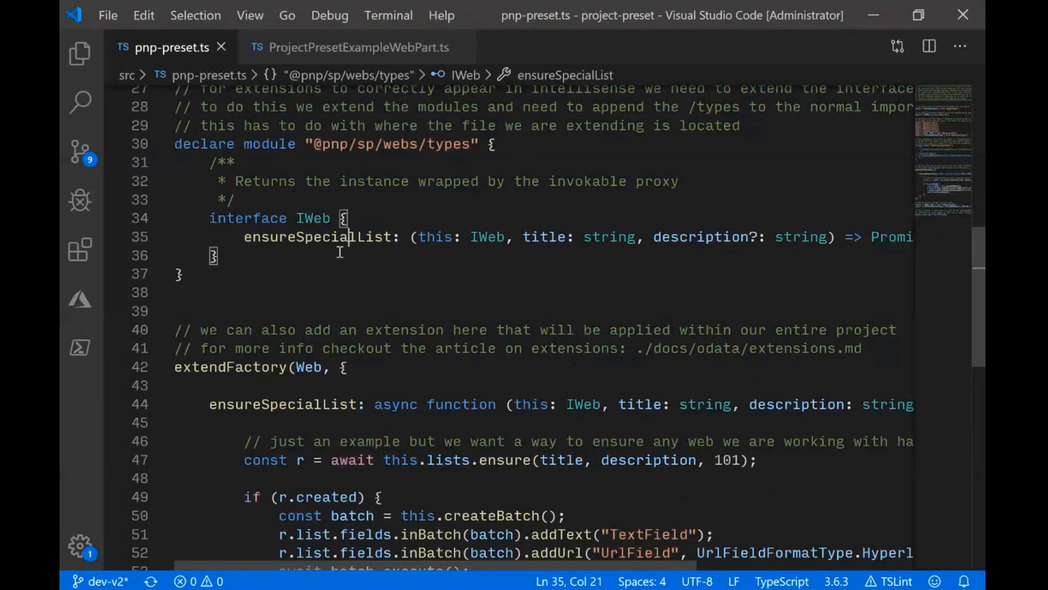
{"action": "scroll", "scroll_direction": "down", "scroll_amount": 3}
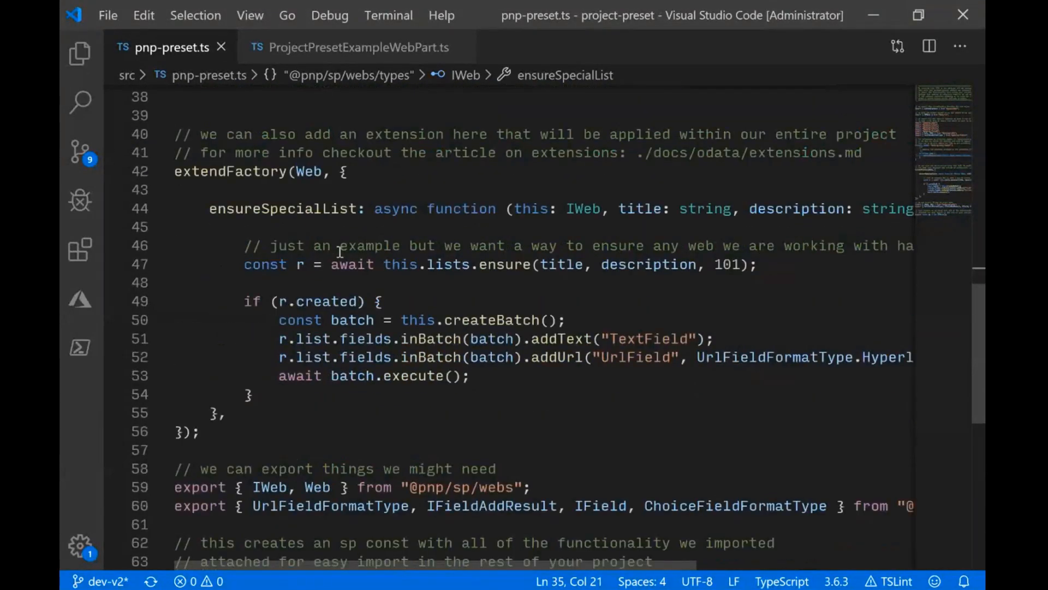
{"action": "double_click", "coordinate": [223, 172]}
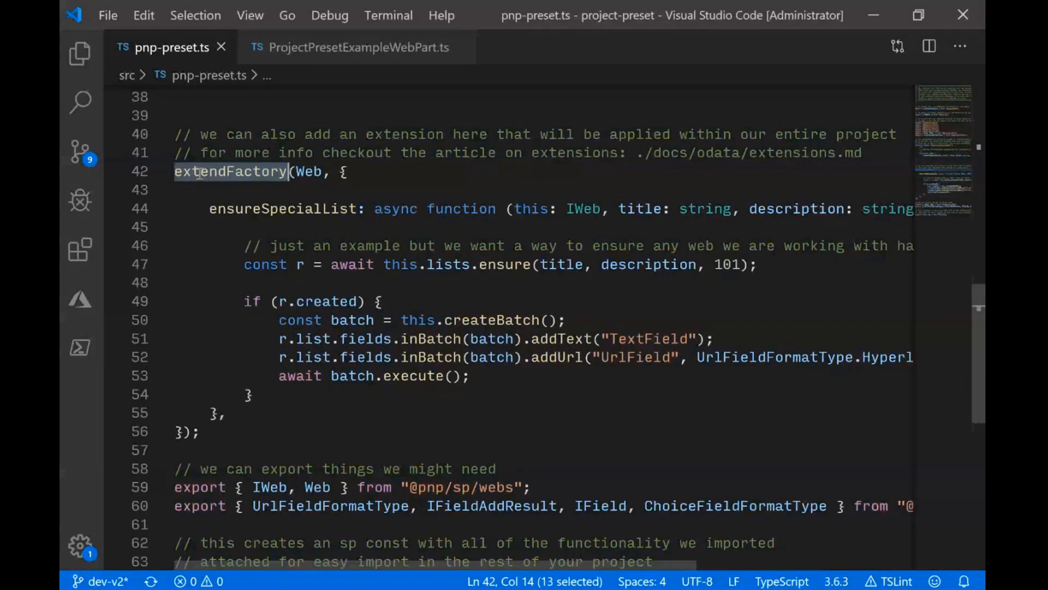
{"action": "double_click", "coordinate": [308, 171]}
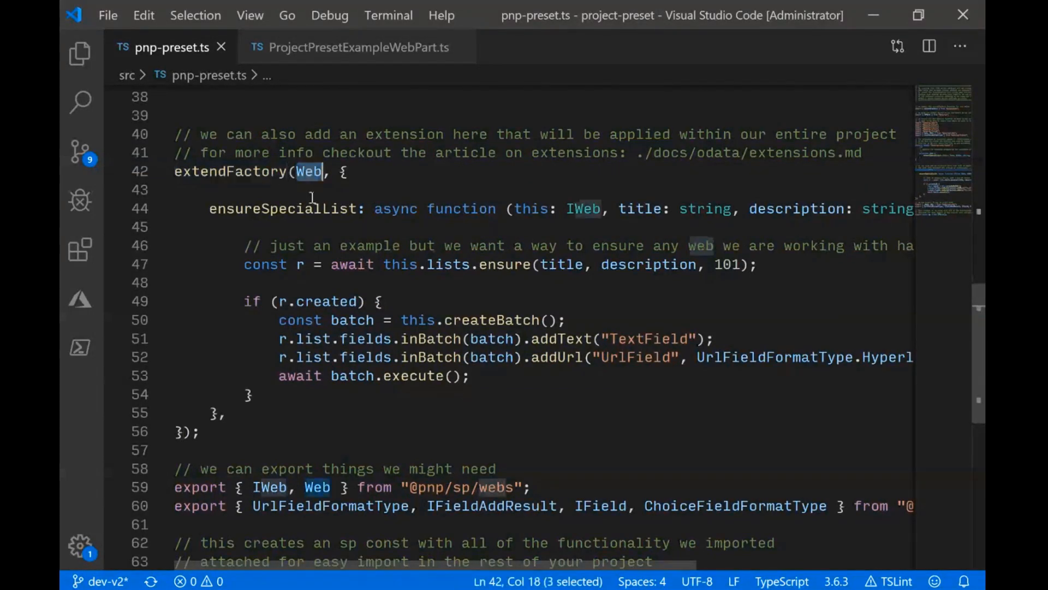
{"action": "mouse_move", "coordinate": [309, 203]}
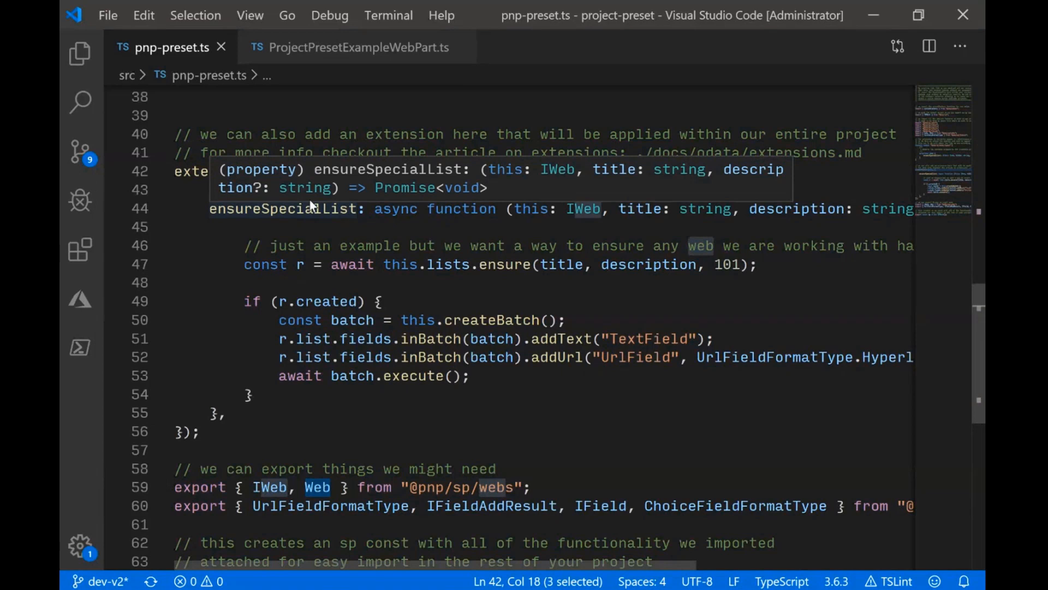
{"action": "mouse_move", "coordinate": [440, 466]}
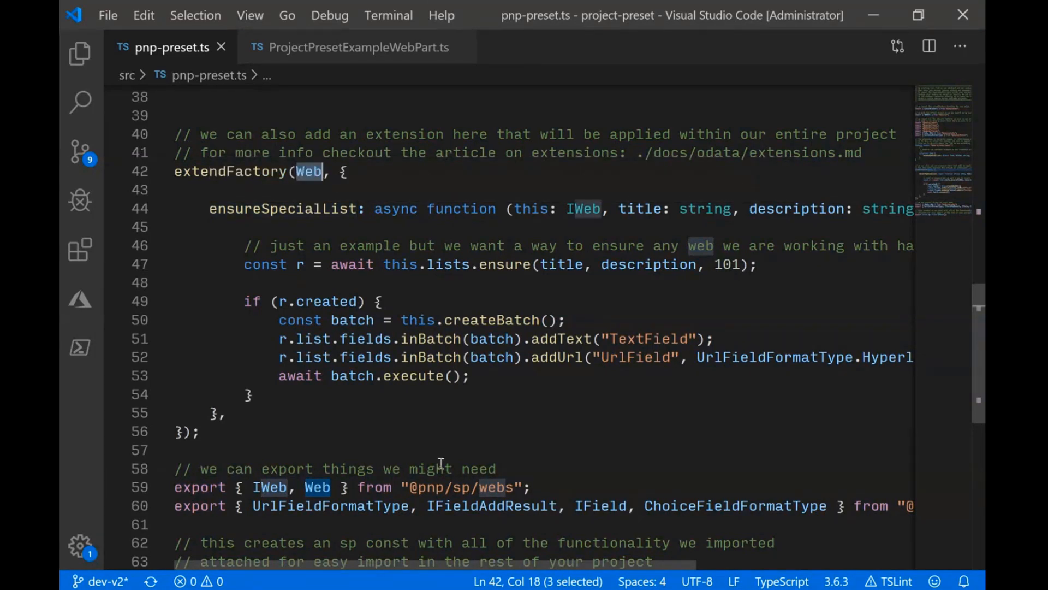
{"action": "mouse_move", "coordinate": [424, 439]}
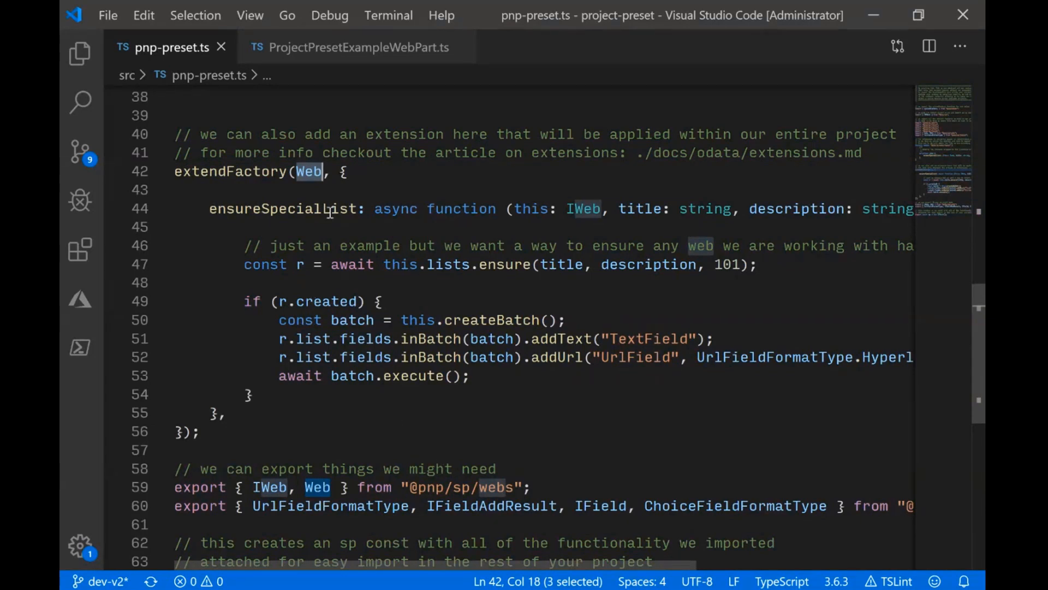
{"action": "mouse_move", "coordinate": [317, 246]}
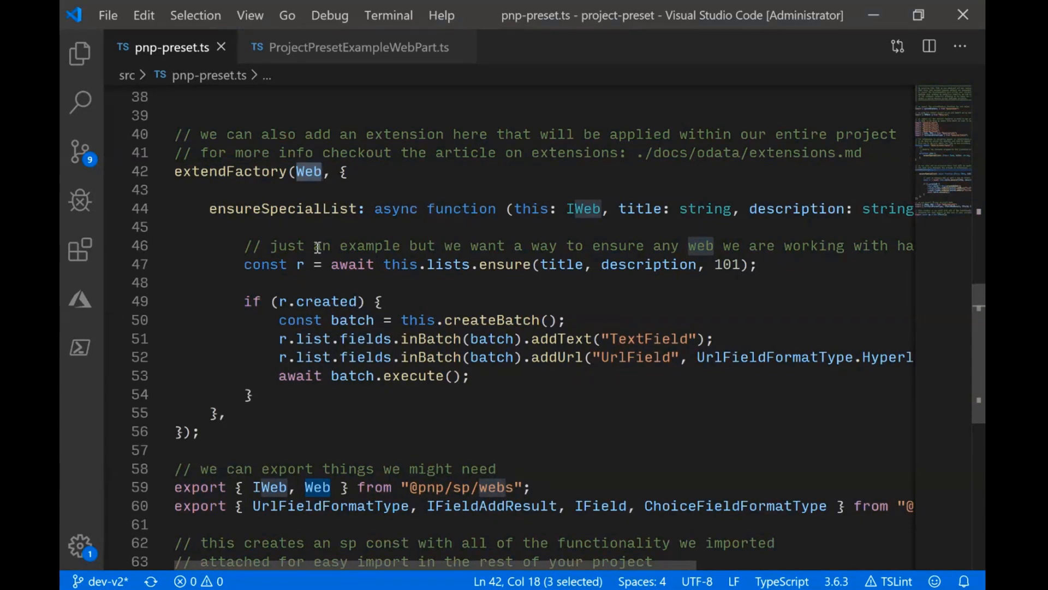
{"action": "mouse_move", "coordinate": [272, 215]}
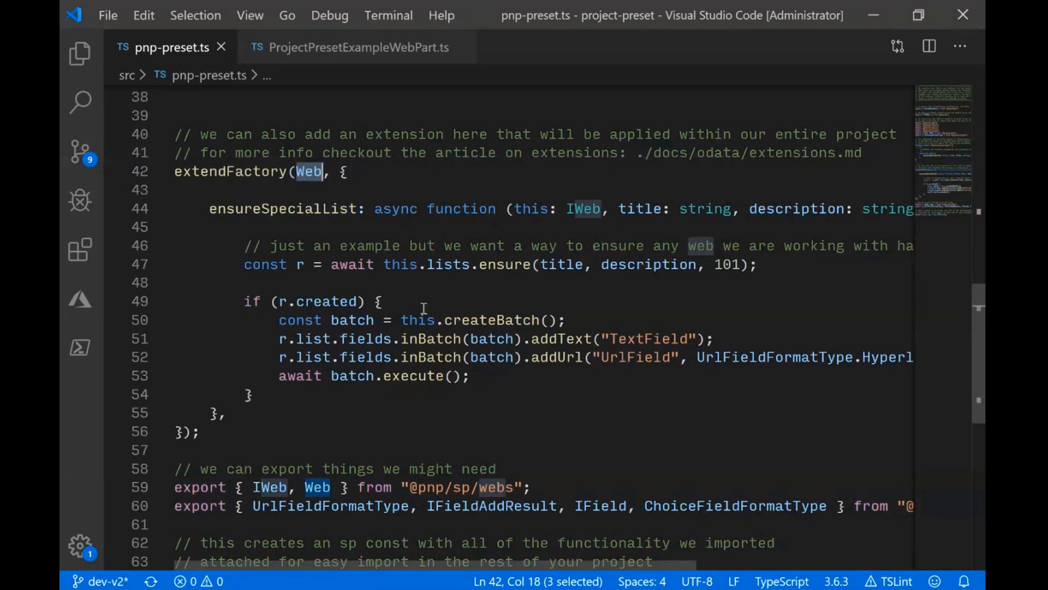
{"action": "mouse_move", "coordinate": [476, 570]}
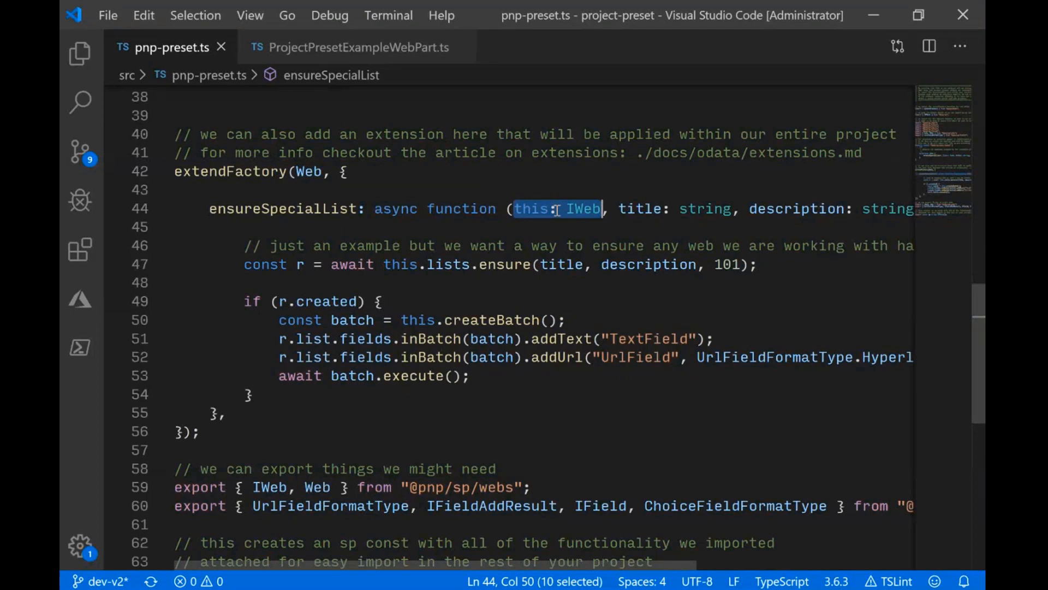
{"action": "mouse_move", "coordinate": [505, 338]}
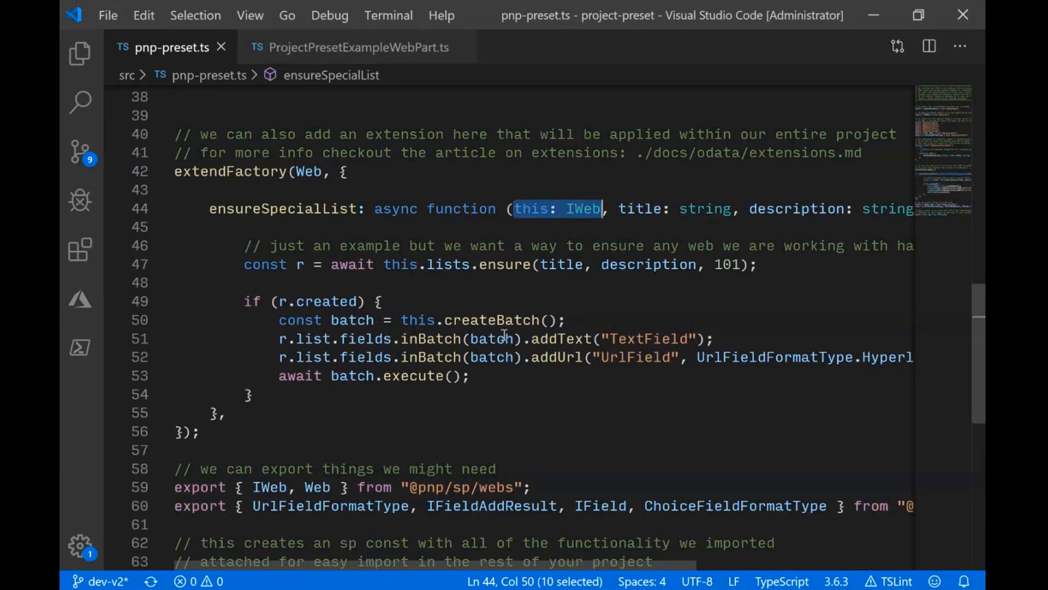
{"action": "mouse_move", "coordinate": [501, 333]}
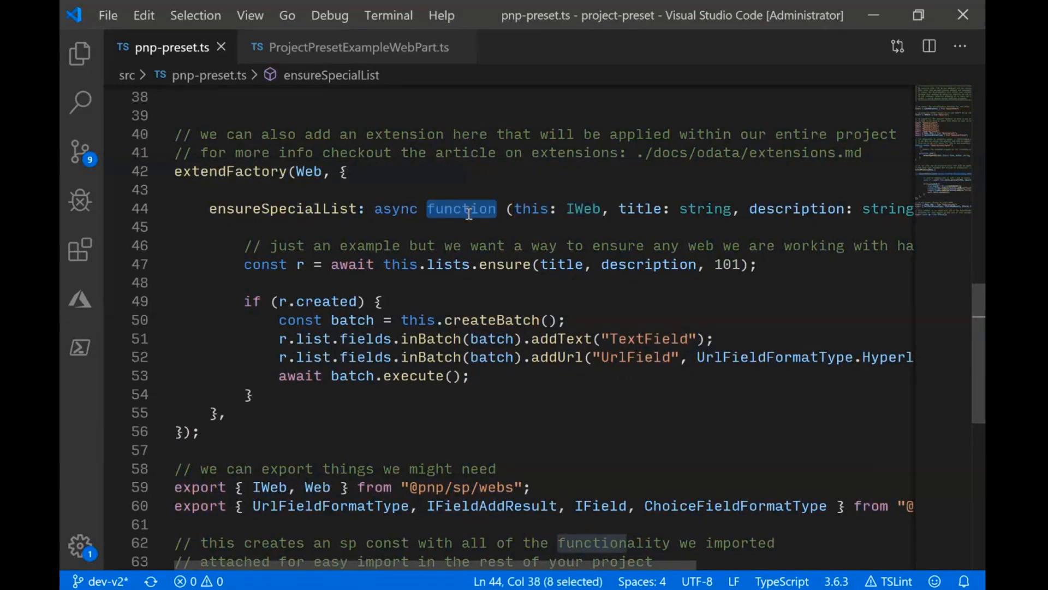
{"action": "mouse_move", "coordinate": [466, 209]}
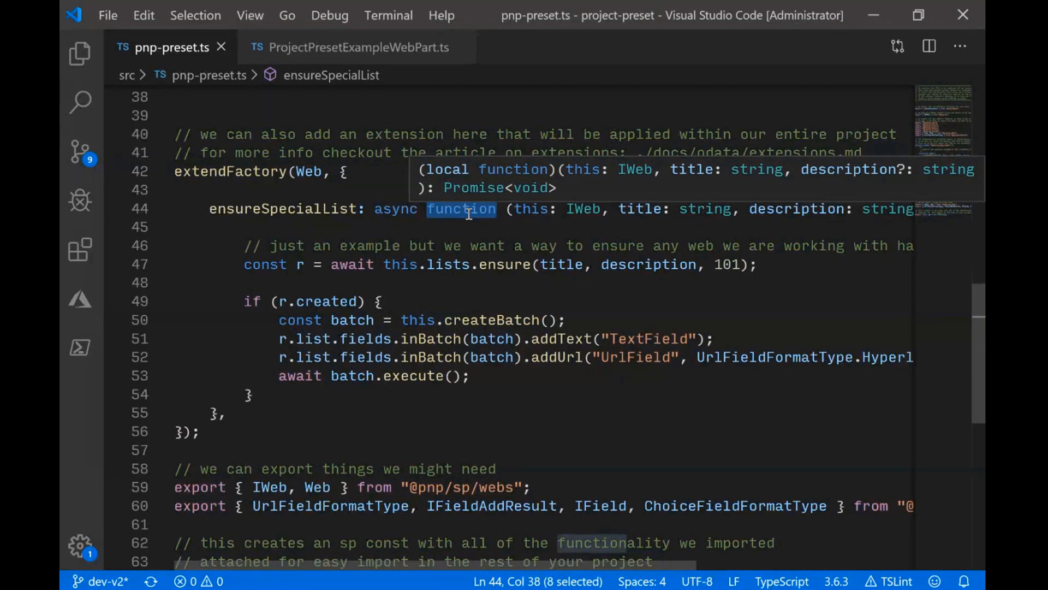
{"action": "mouse_move", "coordinate": [510, 209]}
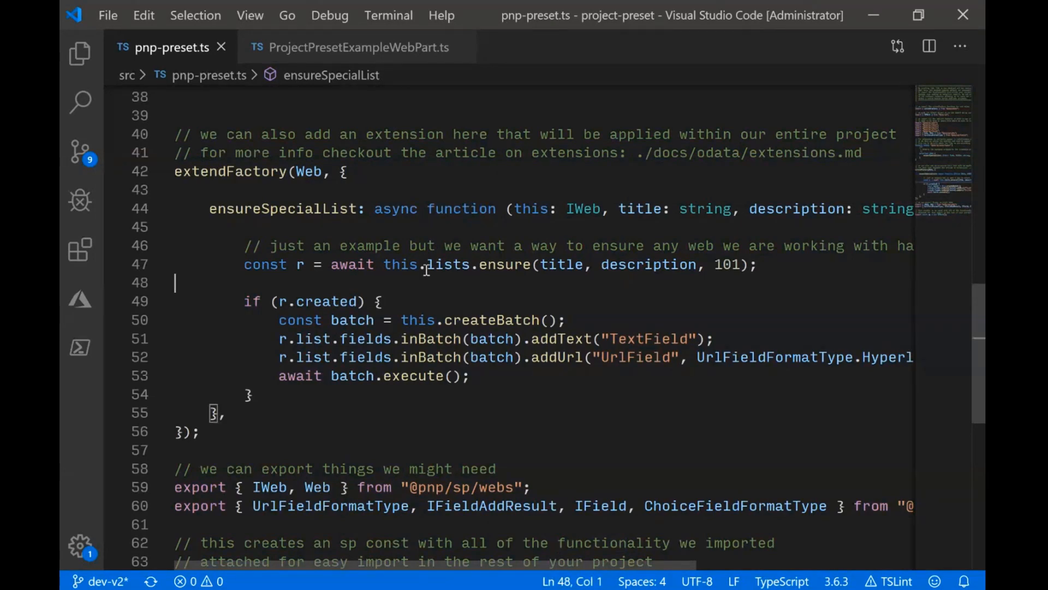
{"action": "mouse_move", "coordinate": [649, 272]}
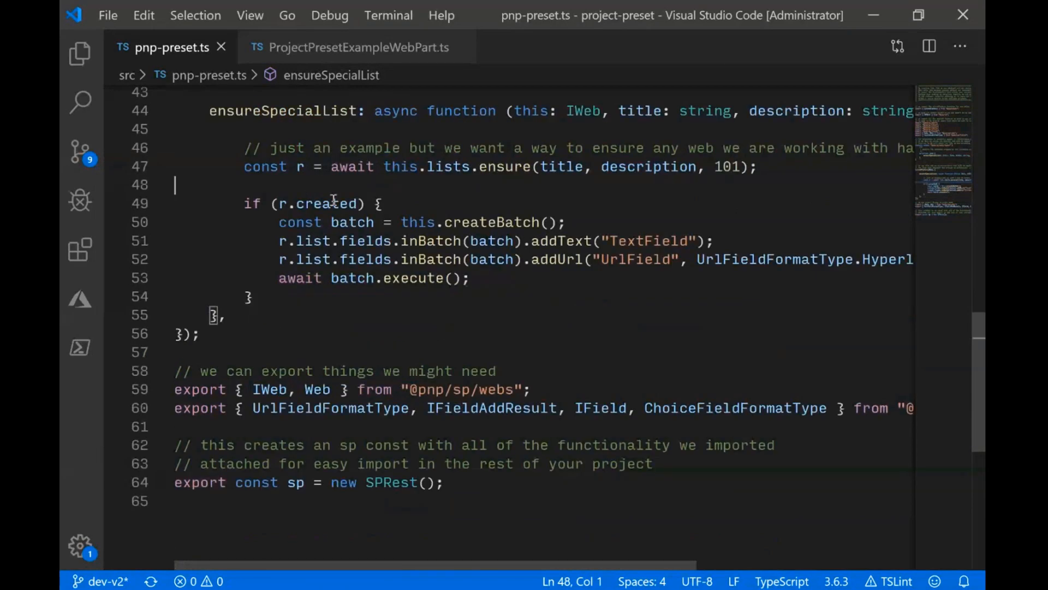
{"action": "double_click", "coordinate": [326, 203]}
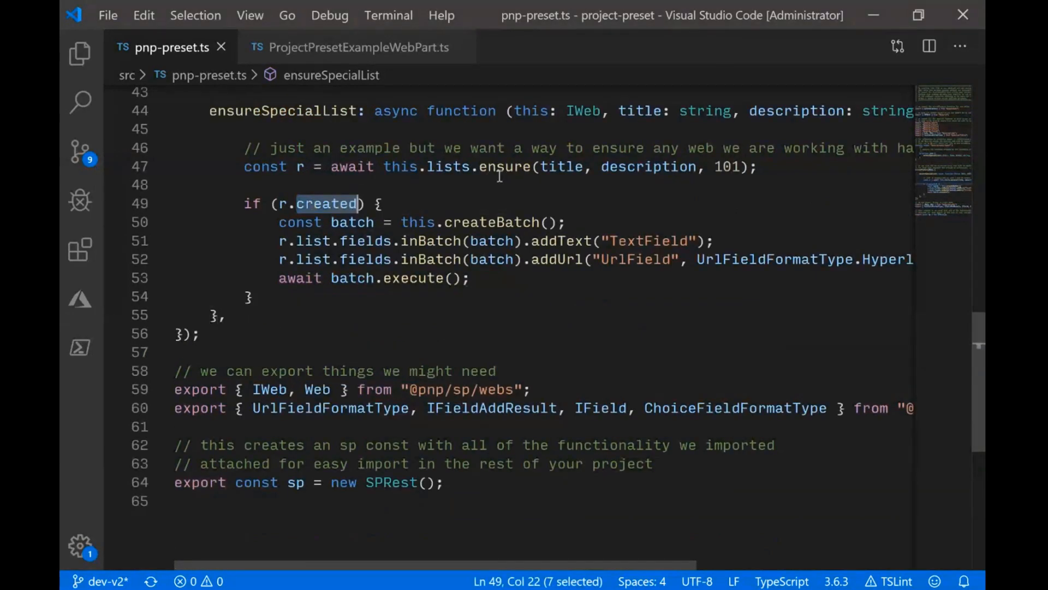
{"action": "mouse_move", "coordinate": [428, 199]}
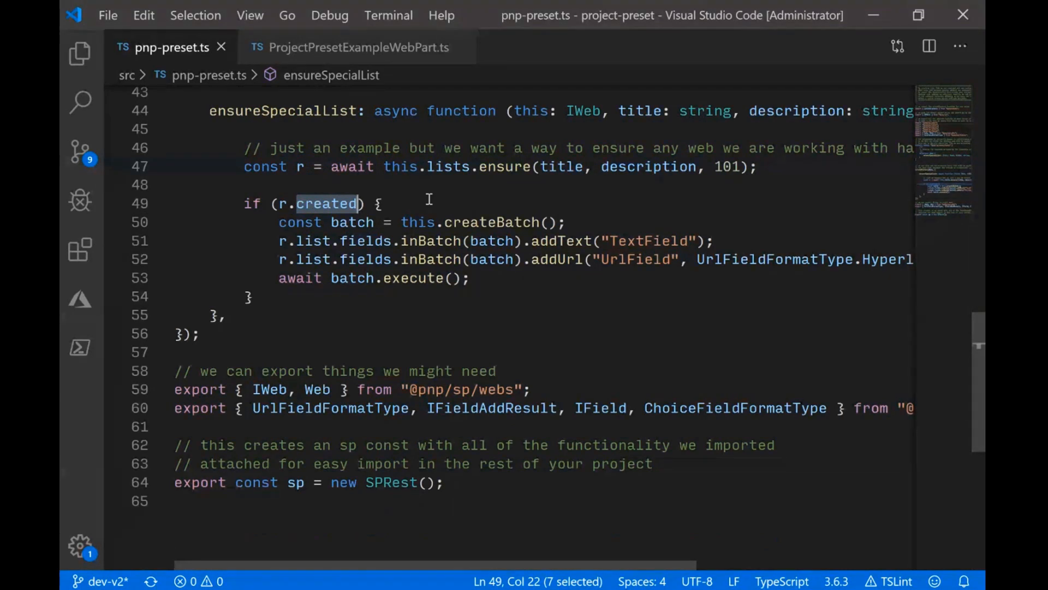
{"action": "mouse_move", "coordinate": [341, 189]}
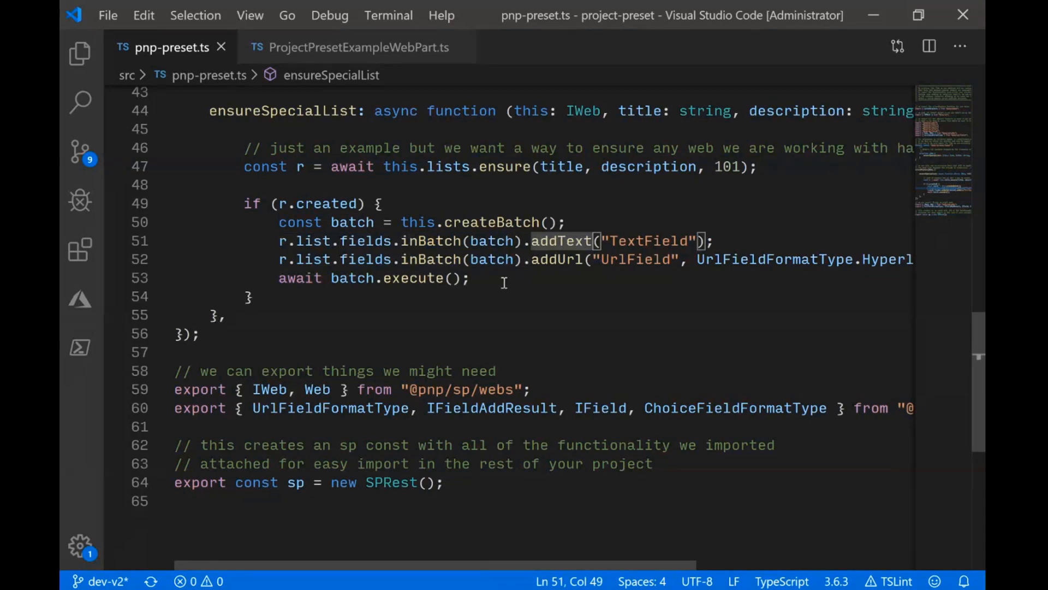
{"action": "mouse_move", "coordinate": [555, 292]}
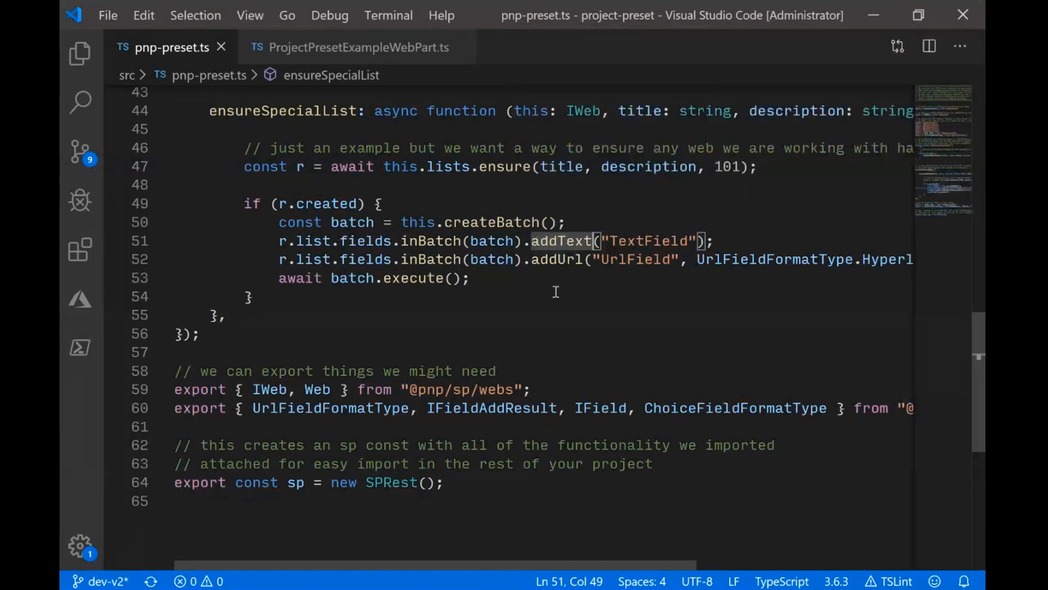
{"action": "mouse_move", "coordinate": [533, 267]}
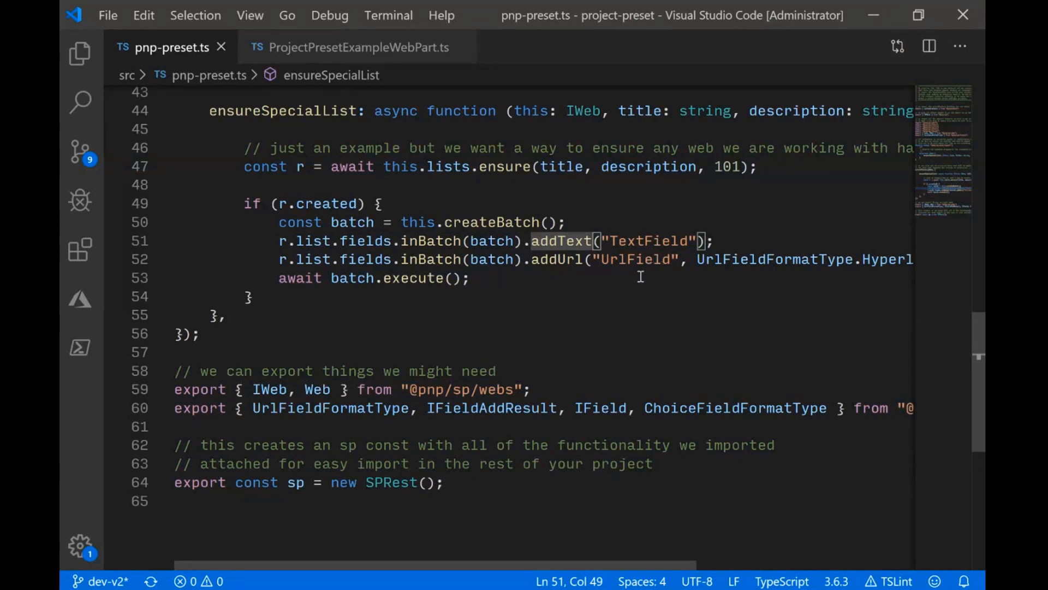
{"action": "mouse_move", "coordinate": [619, 259]}
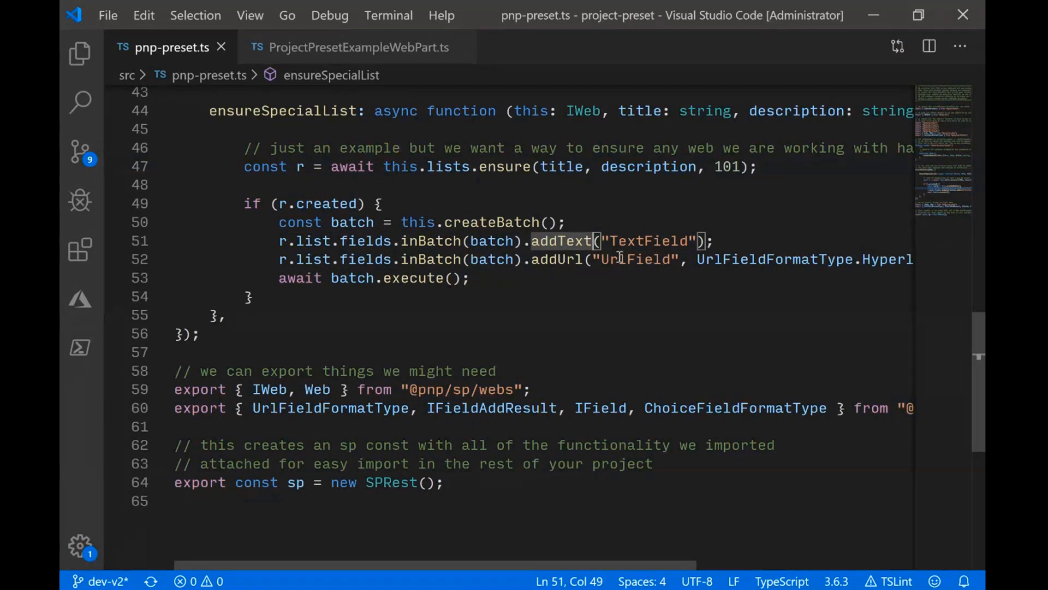
{"action": "mouse_move", "coordinate": [654, 270]}
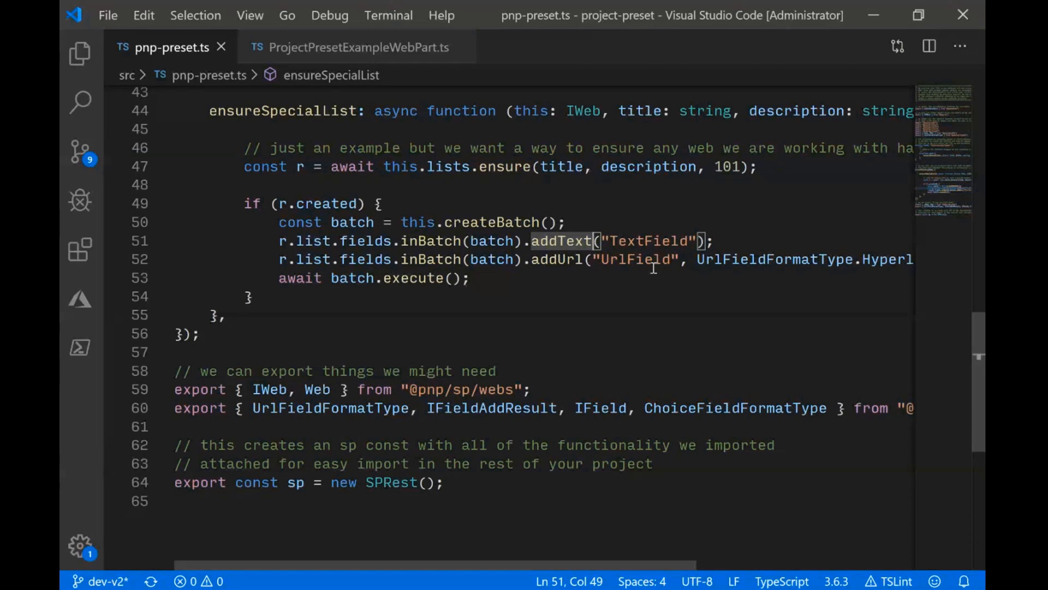
{"action": "mouse_move", "coordinate": [412, 279]}
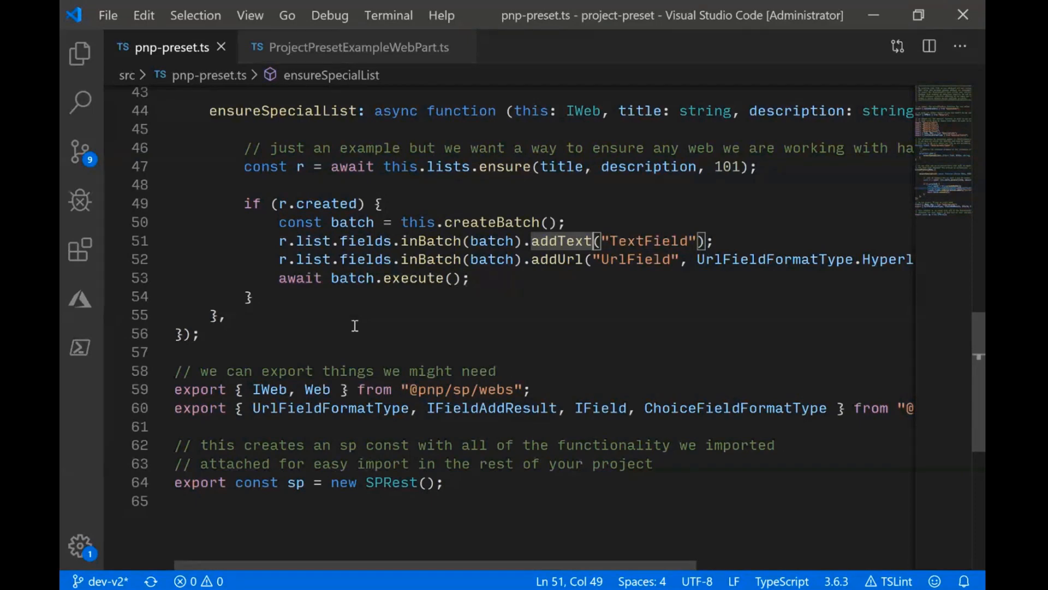
- Switch to ProjectPresetExampleWebPart.ts and scroll to its sp import from '../../pnp-preset'
{"action": "scroll", "scroll_direction": "down", "scroll_amount": 3}
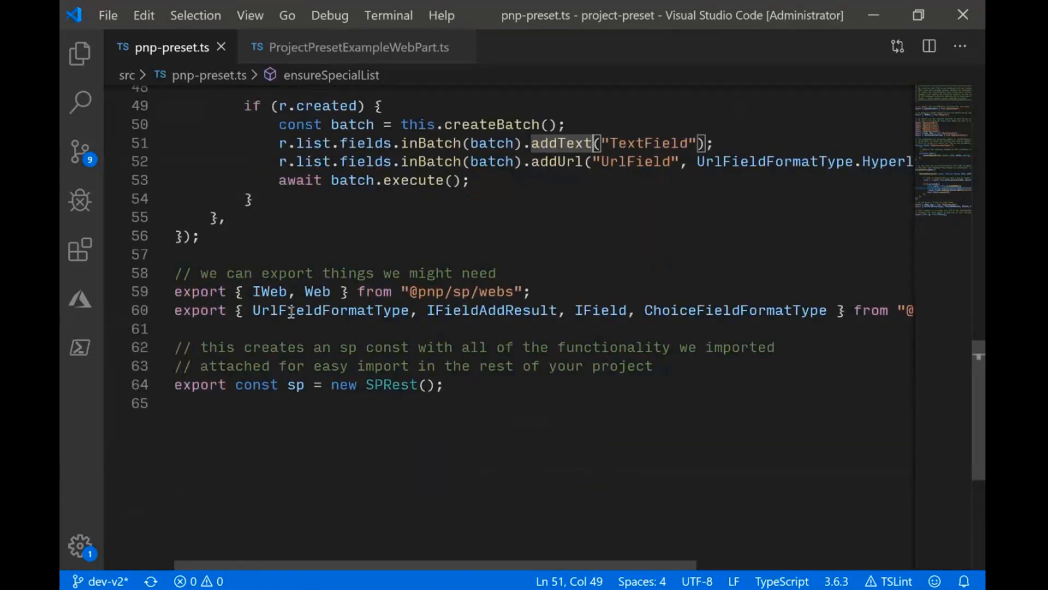
{"action": "mouse_move", "coordinate": [585, 391]}
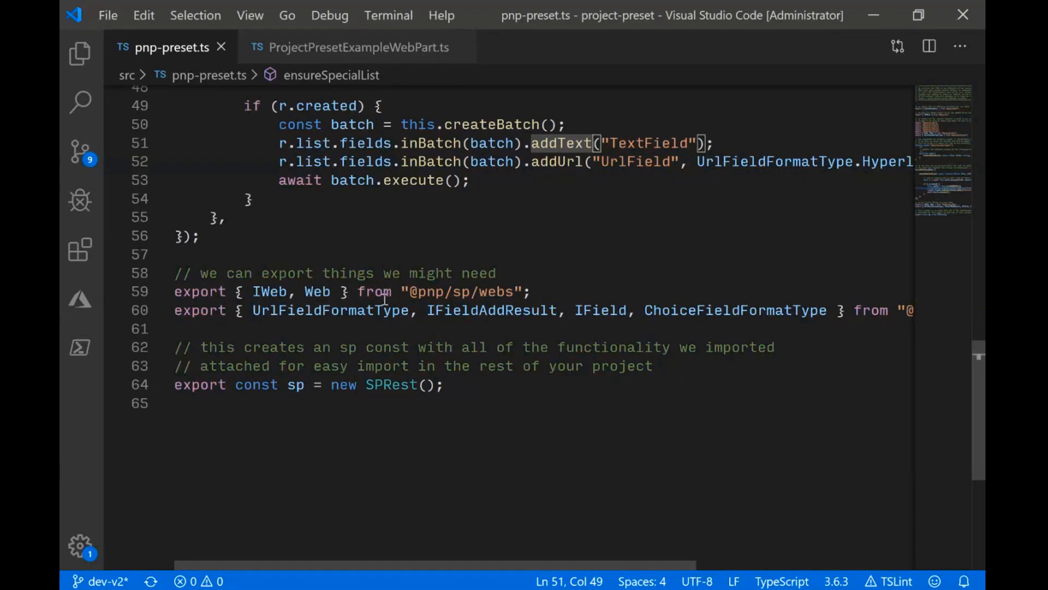
{"action": "mouse_move", "coordinate": [360, 314]}
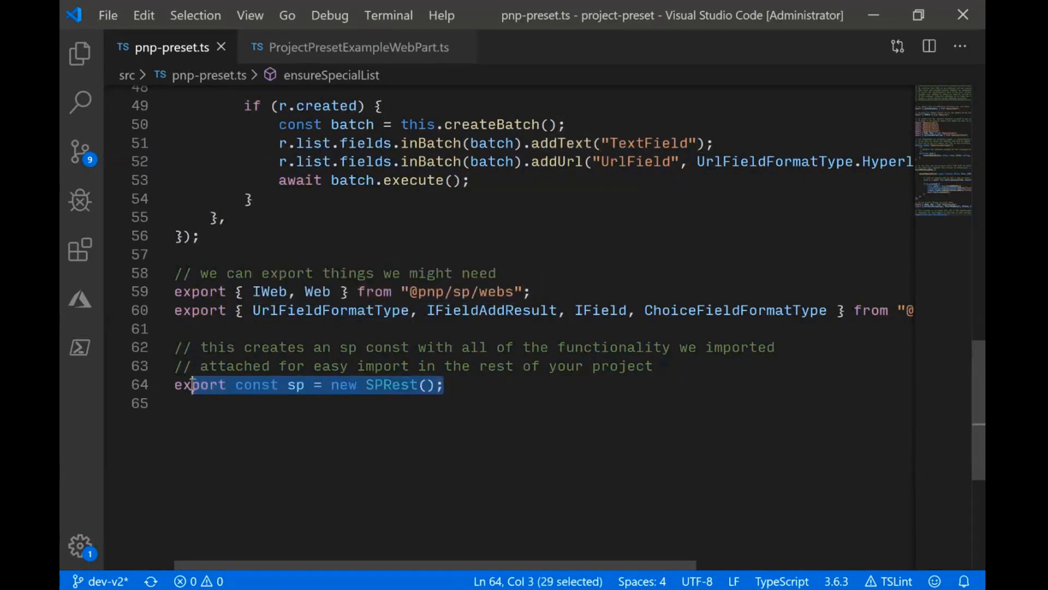
{"action": "left_click", "coordinate": [365, 384]}
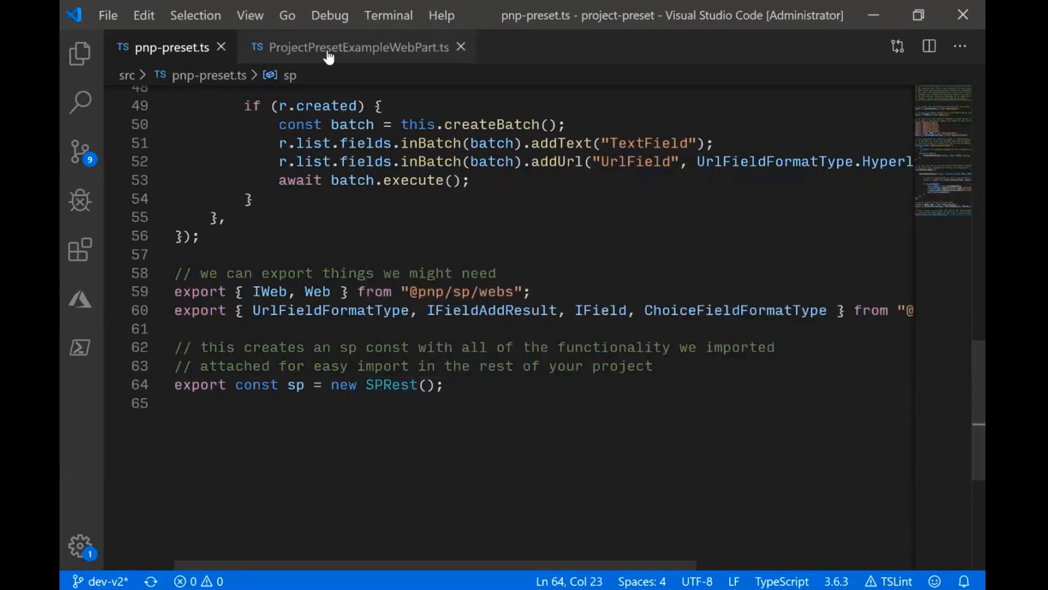
{"action": "left_click", "coordinate": [357, 48]}
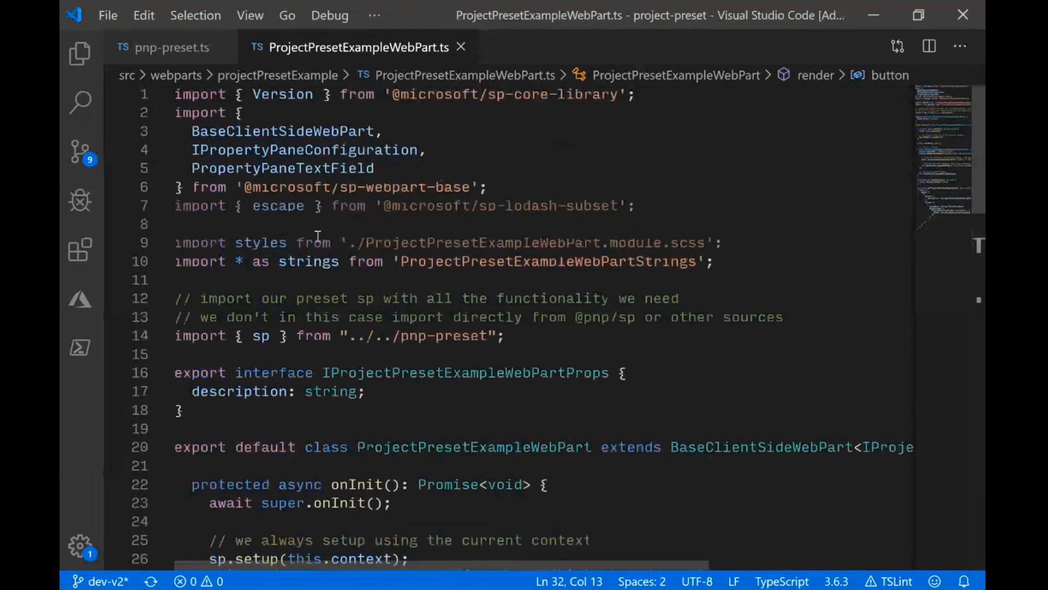
{"action": "mouse_move", "coordinate": [307, 261]}
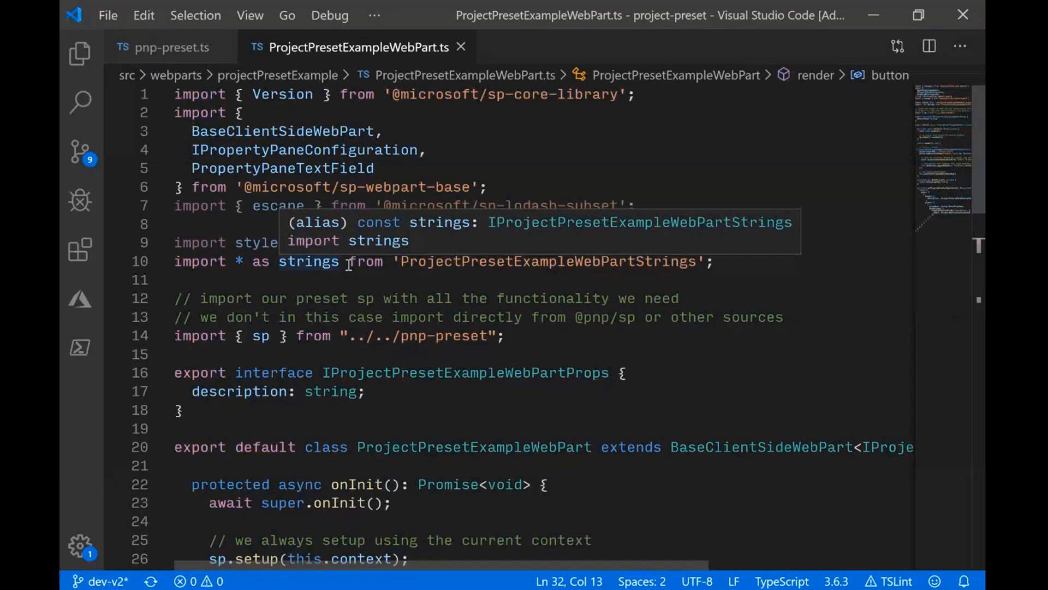
{"action": "mouse_move", "coordinate": [366, 348]}
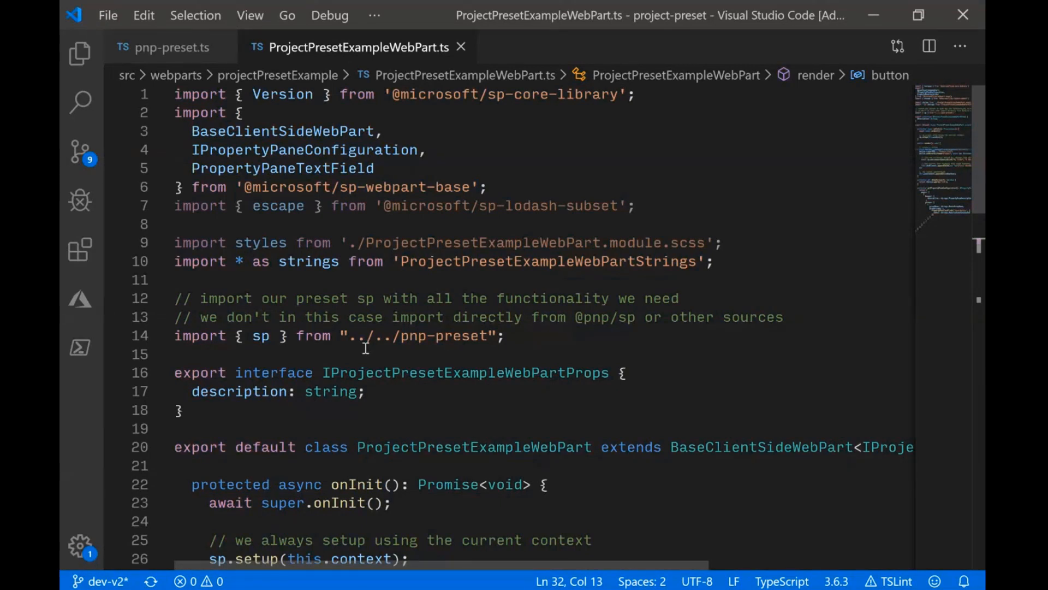
{"action": "scroll", "scroll_direction": "down", "scroll_amount": 3}
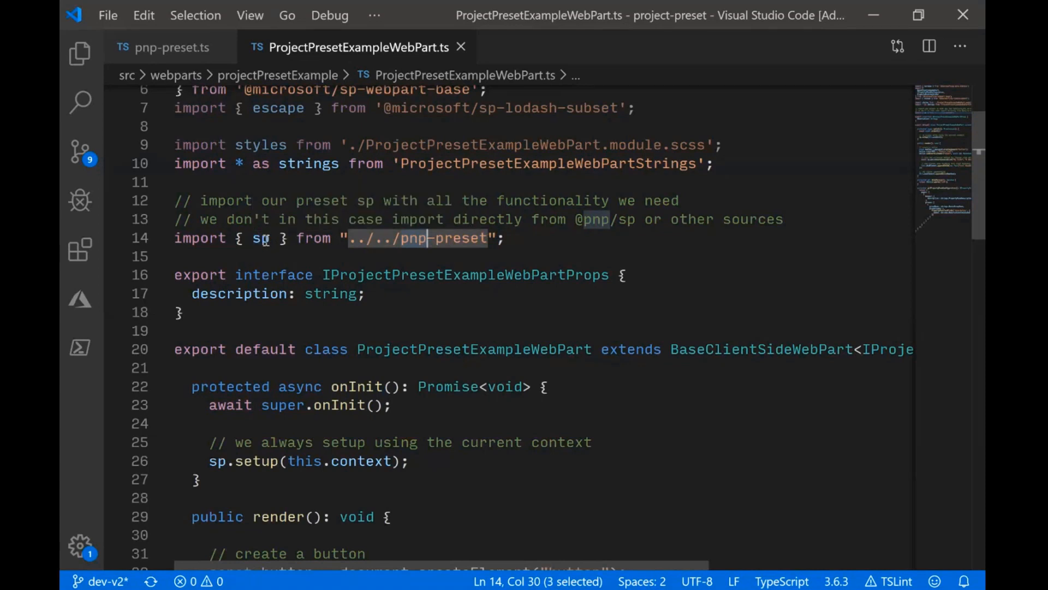
{"action": "mouse_move", "coordinate": [255, 238]}
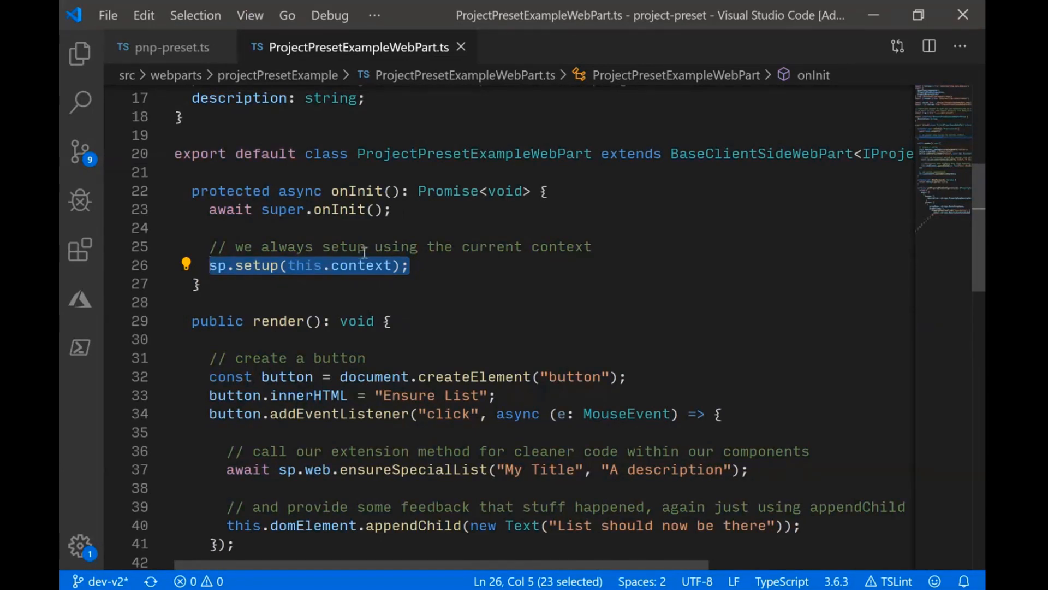
{"action": "left_click", "coordinate": [387, 266]}
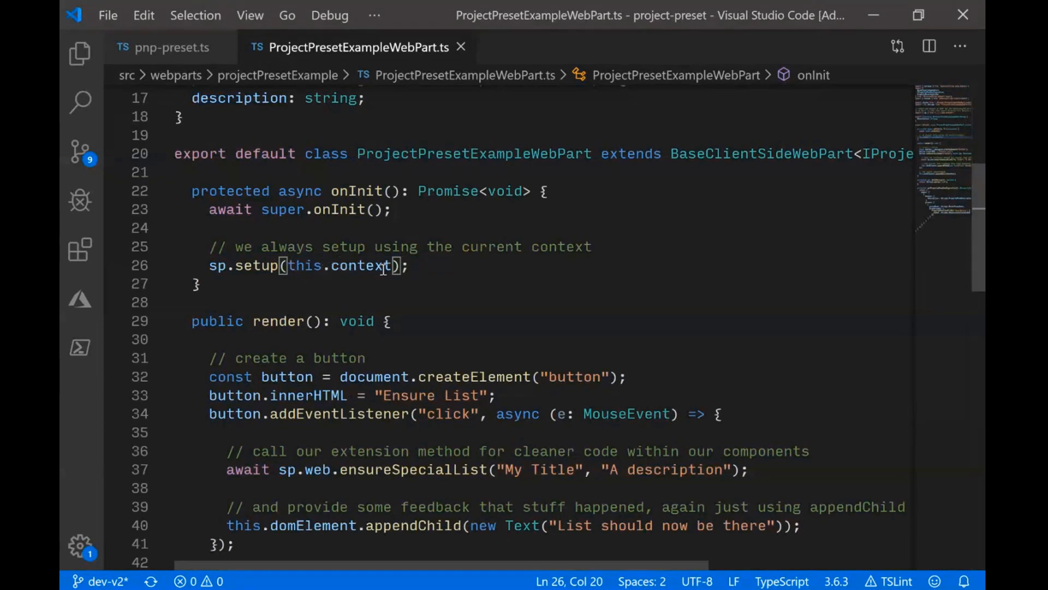
{"action": "mouse_move", "coordinate": [381, 266]}
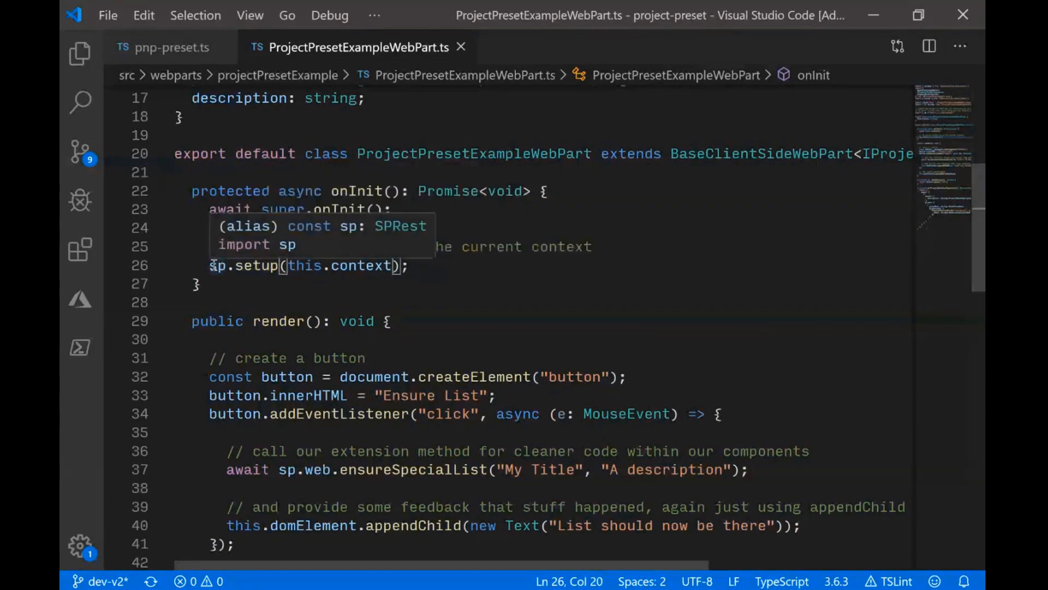
{"action": "scroll", "scroll_direction": "down", "scroll_amount": 3}
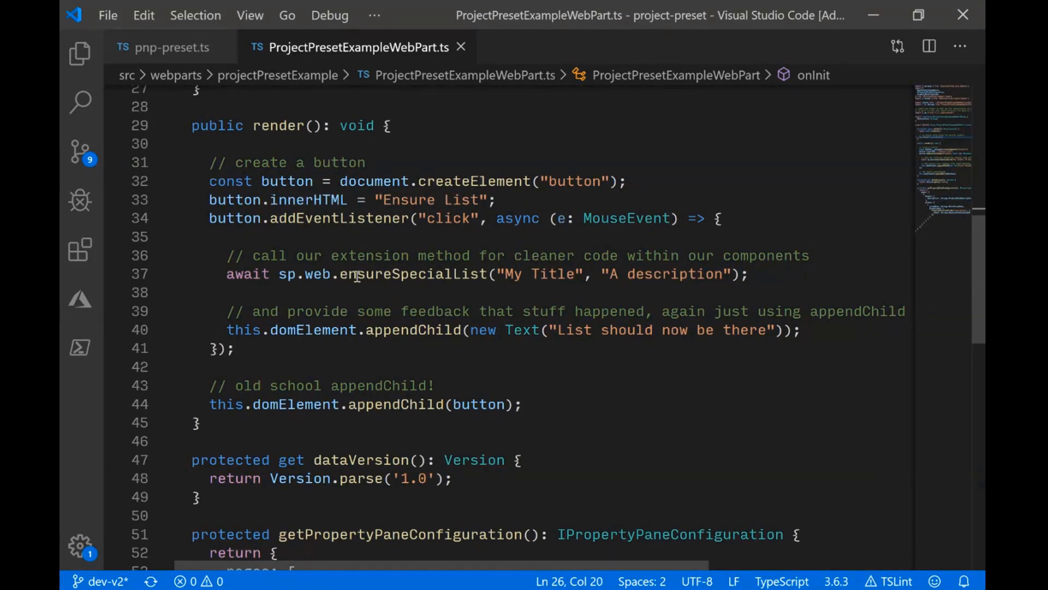
- Highlight the render call ensuring the My Title list and select ensureSpecialList
{"action": "scroll", "scroll_direction": "down", "scroll_amount": 3}
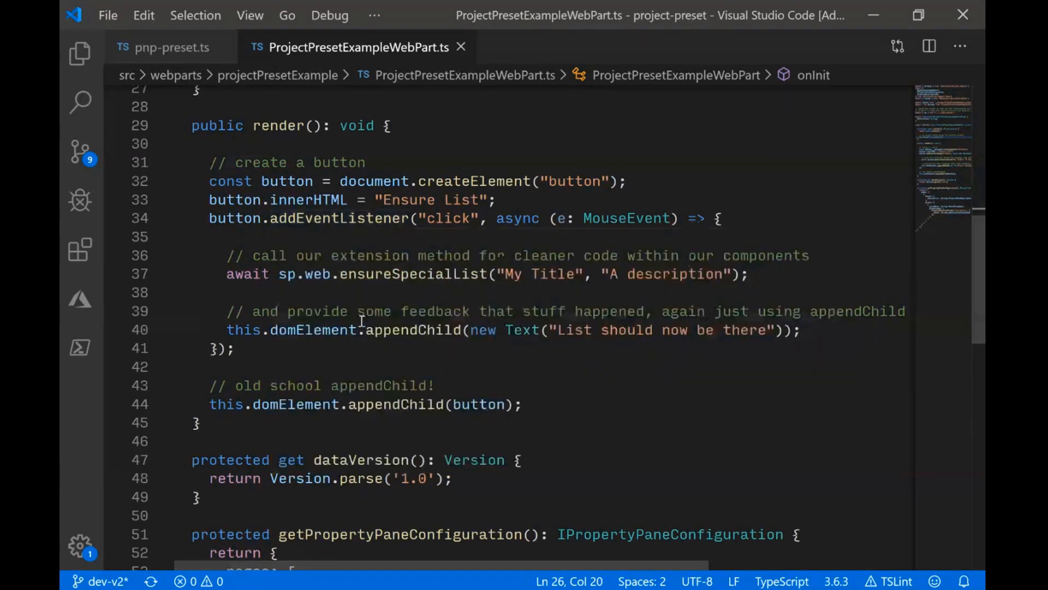
{"action": "left_click_drag", "start_coordinate": [227, 273], "coordinate": [635, 274]}
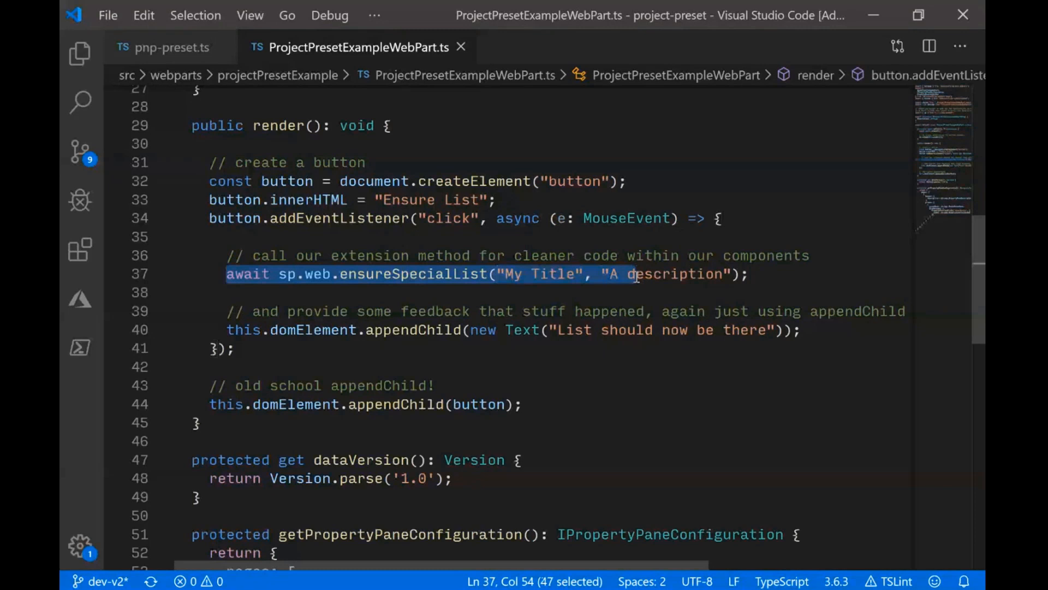
{"action": "double_click", "coordinate": [411, 275]}
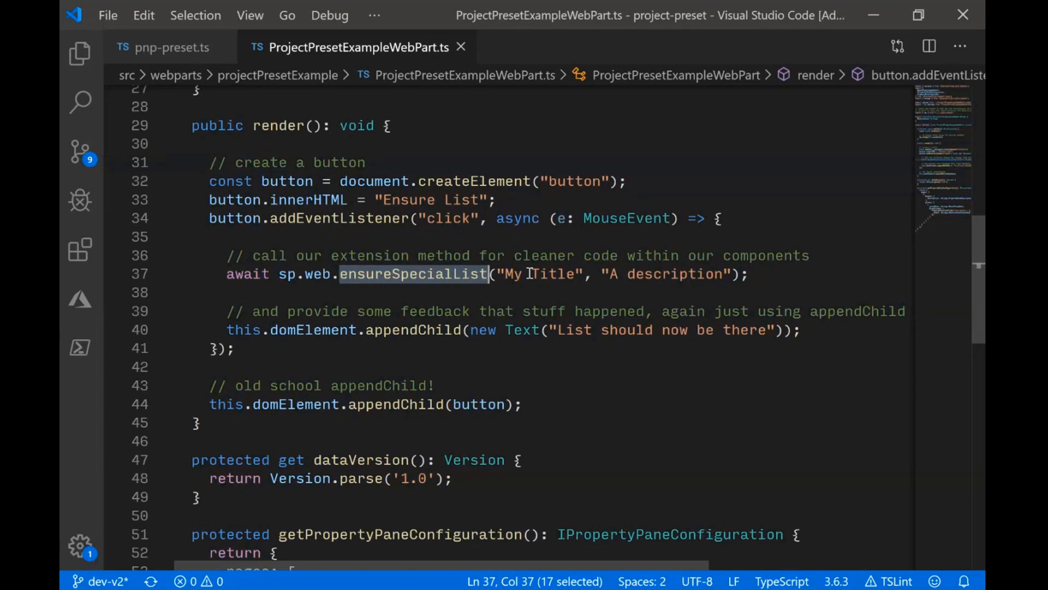
{"action": "mouse_move", "coordinate": [338, 329]}
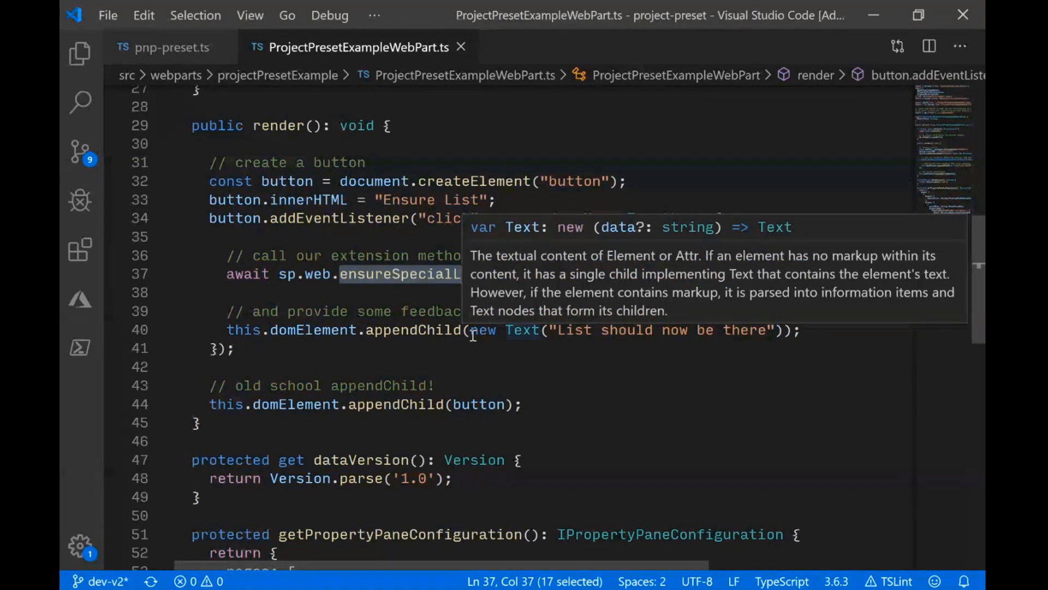
{"action": "mouse_move", "coordinate": [441, 328]}
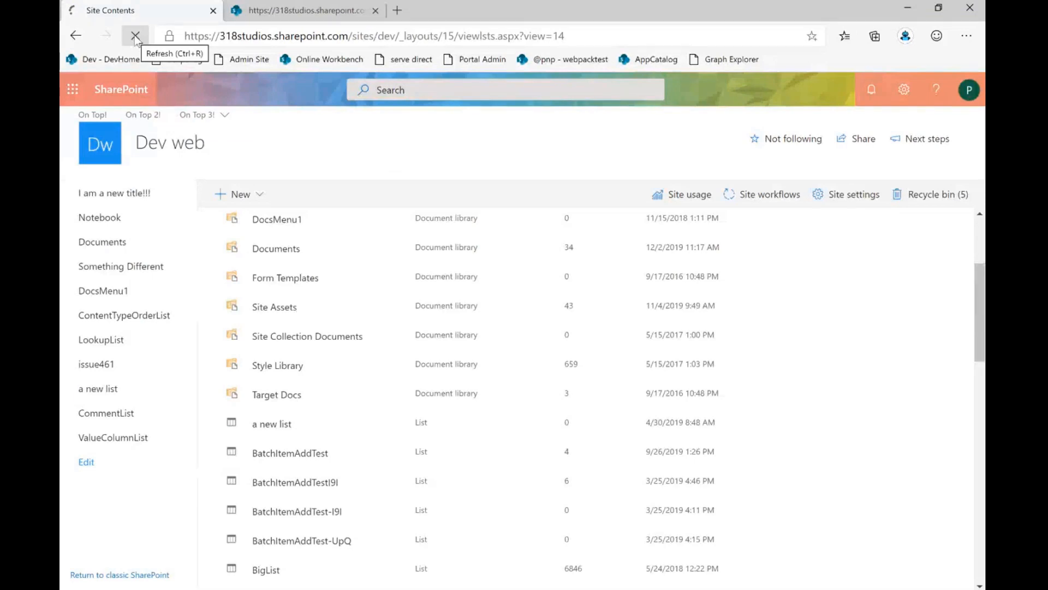
- Move from the Site Contents tab to the empty Dev web SharePoint workbench
{"action": "left_click", "coordinate": [136, 35]}
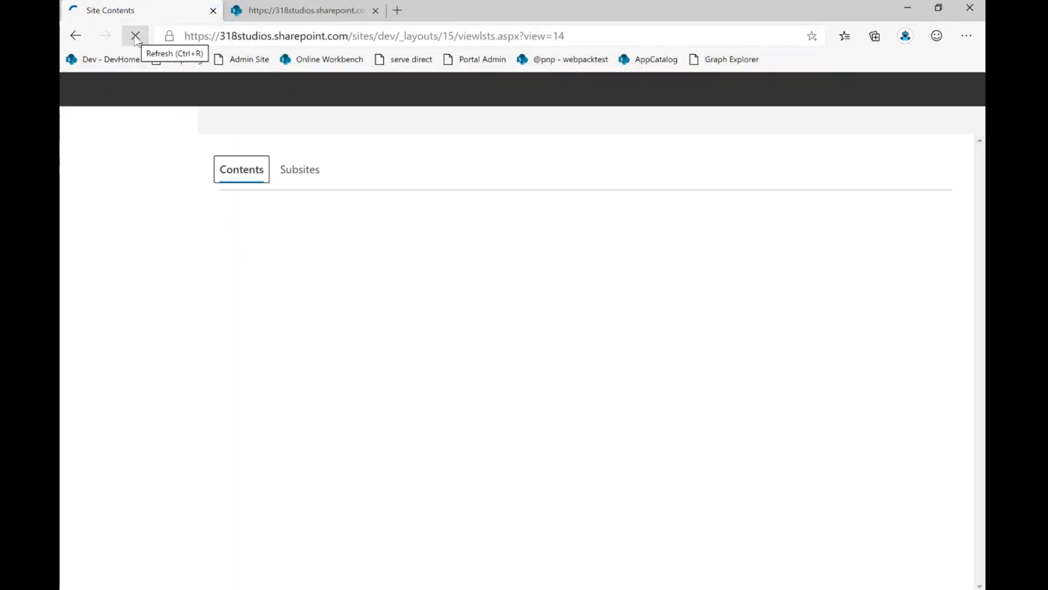
{"action": "left_click", "coordinate": [135, 35]}
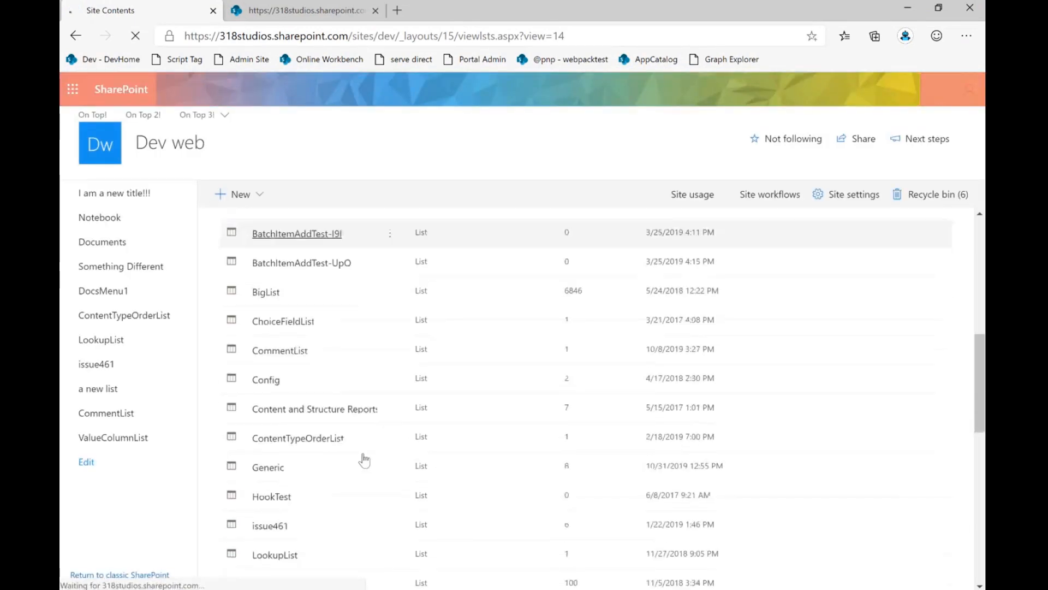
{"action": "scroll", "scroll_direction": "down", "scroll_amount": 3}
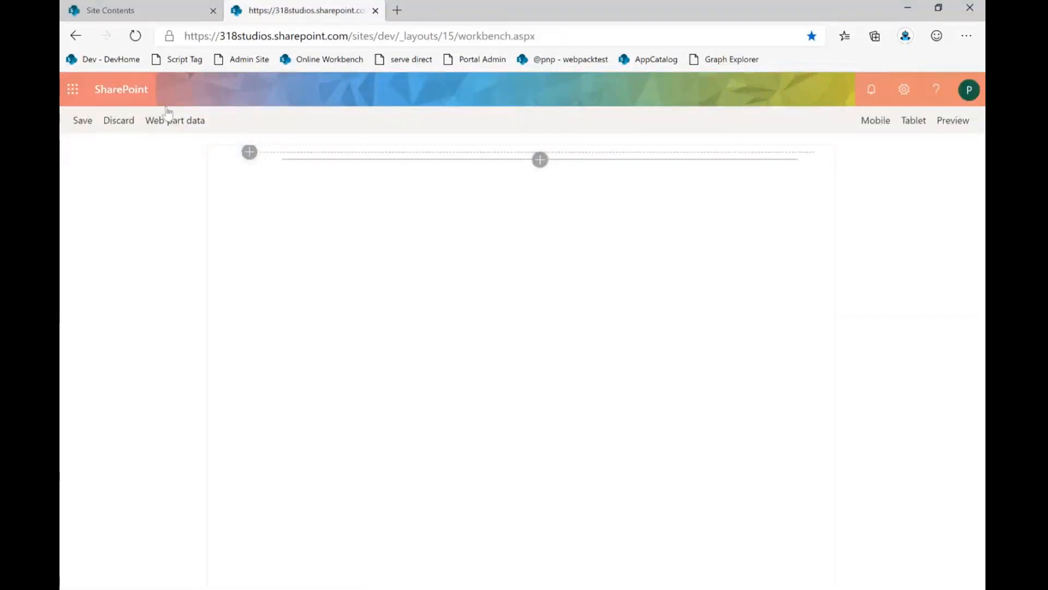
{"action": "mouse_move", "coordinate": [136, 35]}
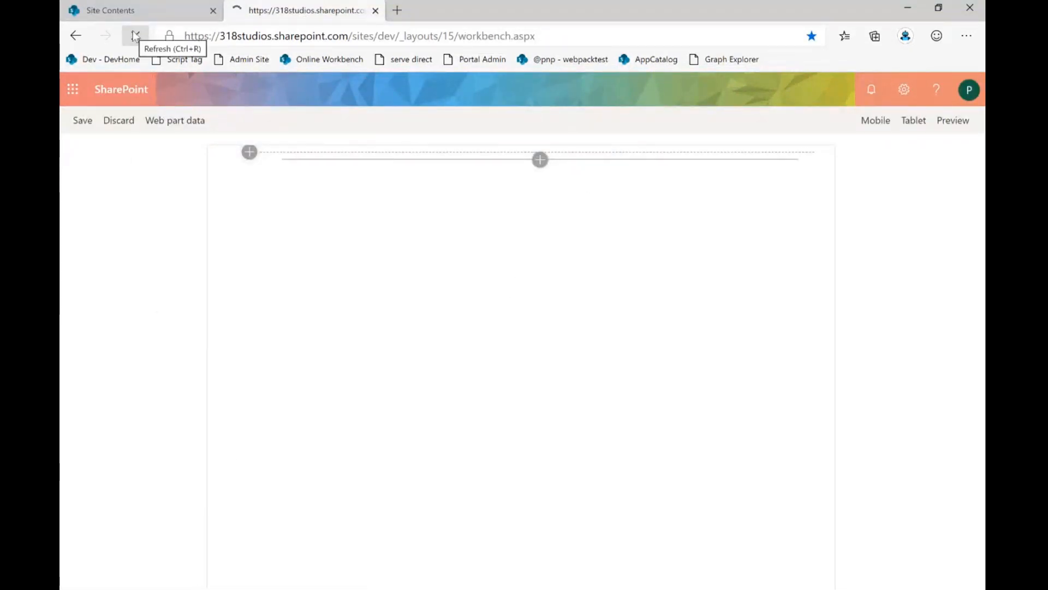
- Reload the workbench and add the Ensure List web part from the toolbox
{"action": "left_click", "coordinate": [135, 35]}
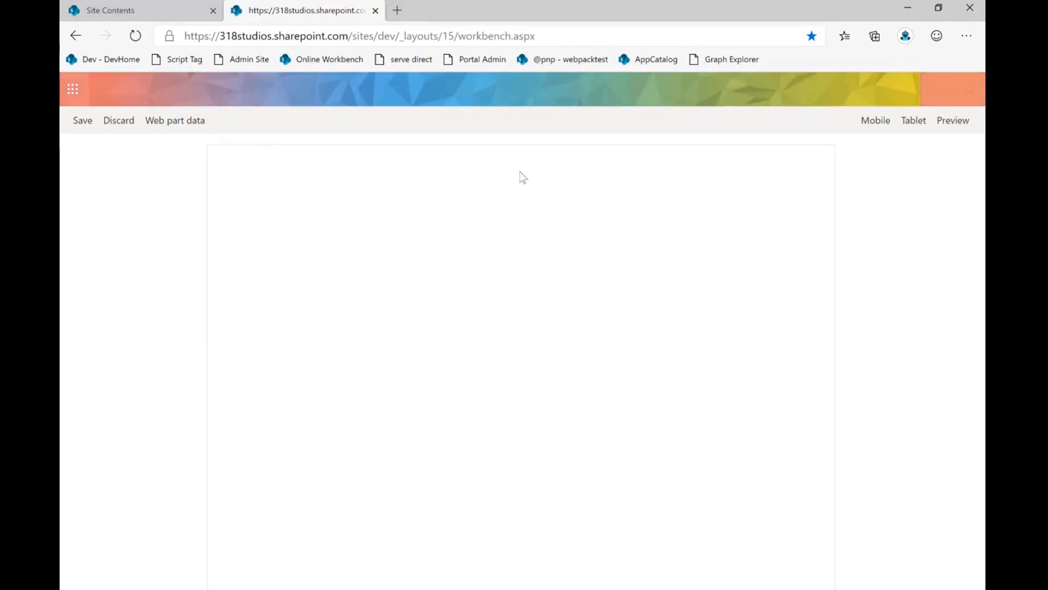
{"action": "left_click", "coordinate": [539, 159]}
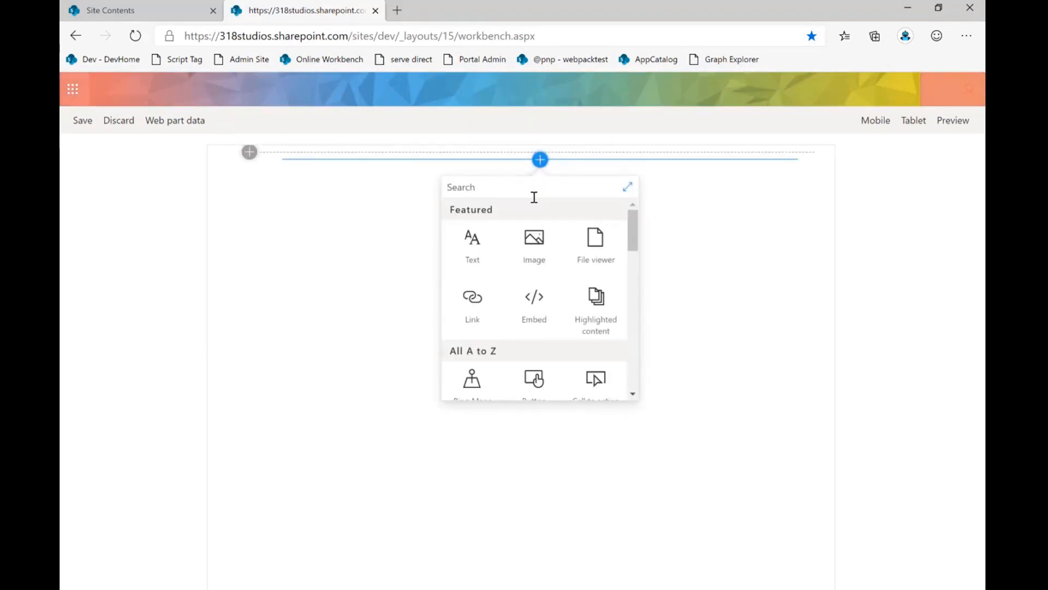
{"action": "scroll", "scroll_direction": "down", "scroll_amount": 3}
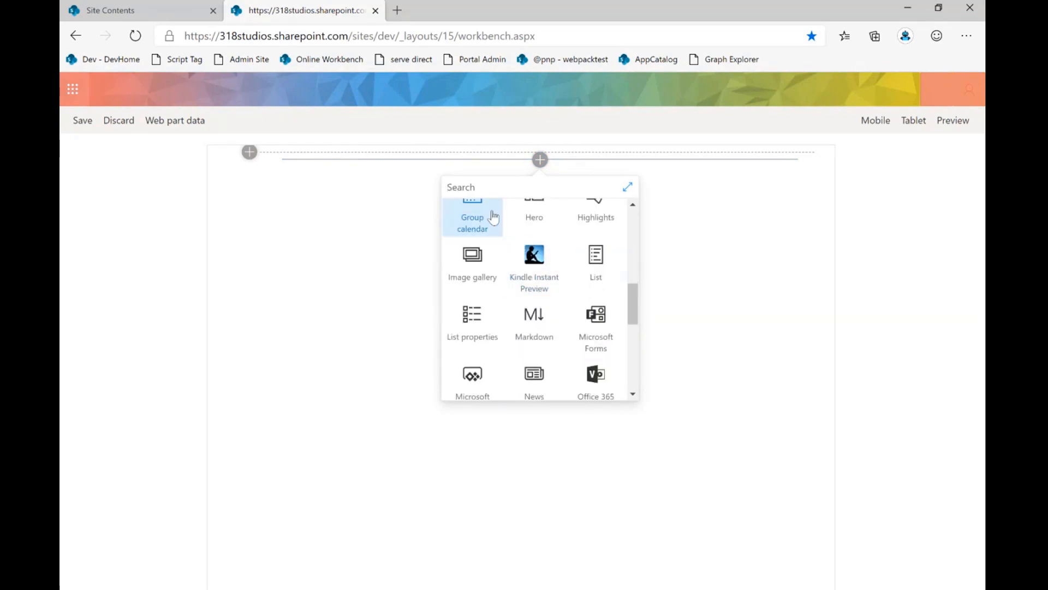
{"action": "type", "text": "pro"}
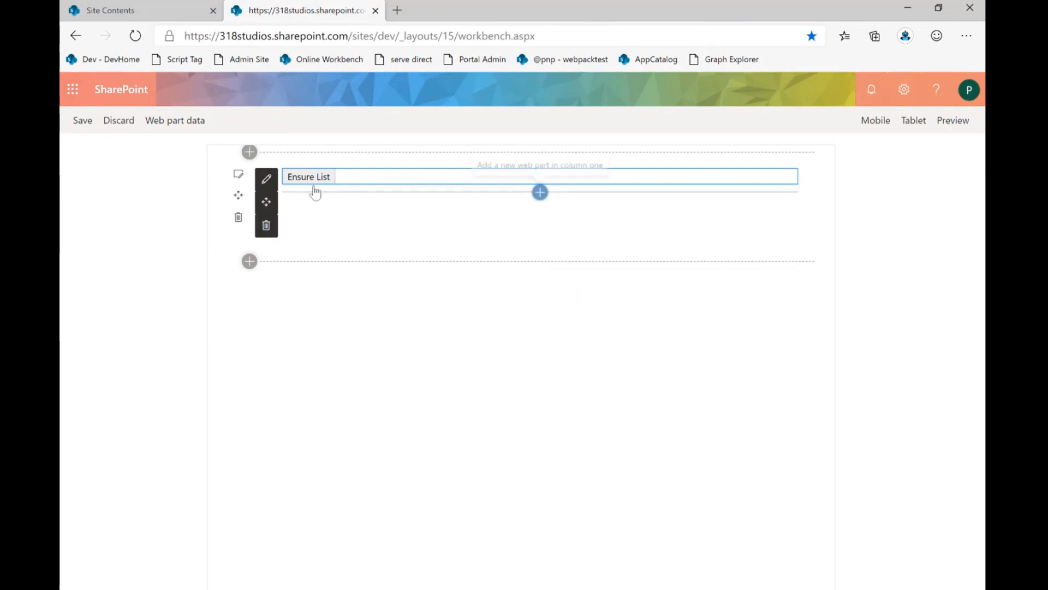
{"action": "mouse_move", "coordinate": [326, 183]}
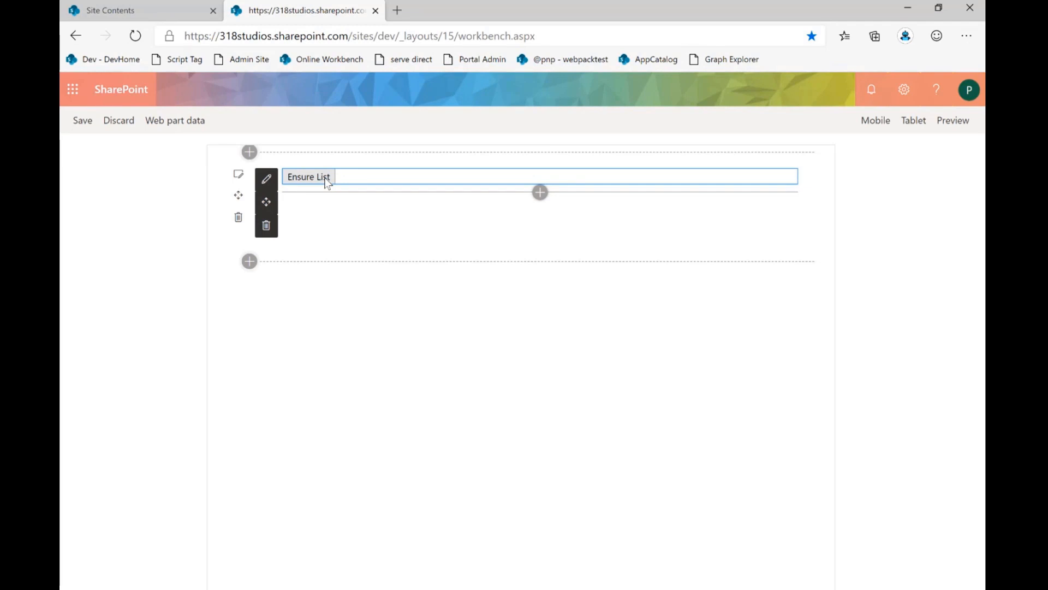
{"action": "type", "text": "List should now be there"}
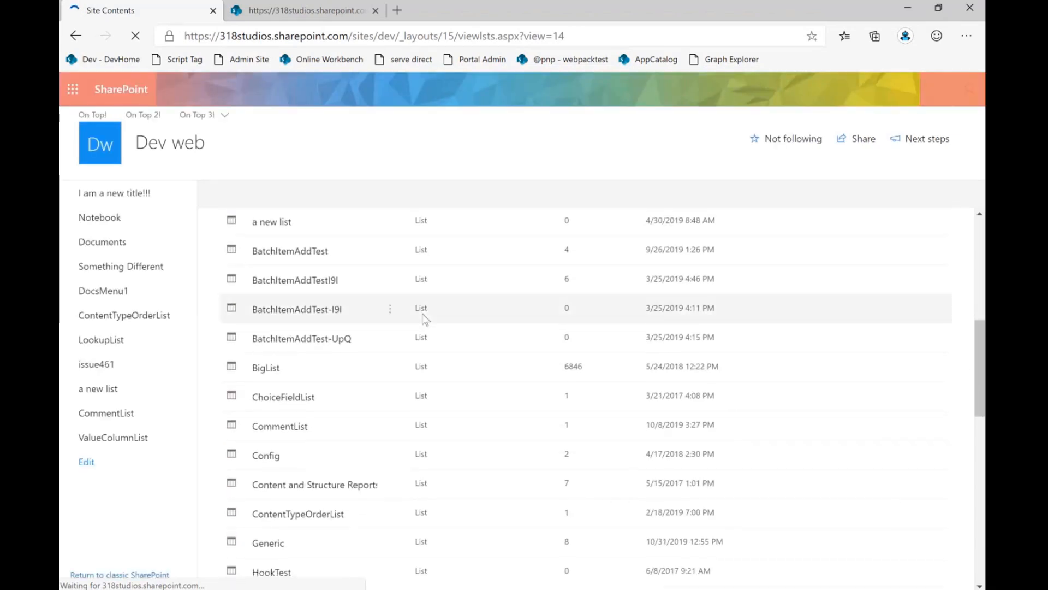
- Open the My Title library's settings through the gear menu
{"action": "scroll", "scroll_direction": "down", "scroll_amount": 3}
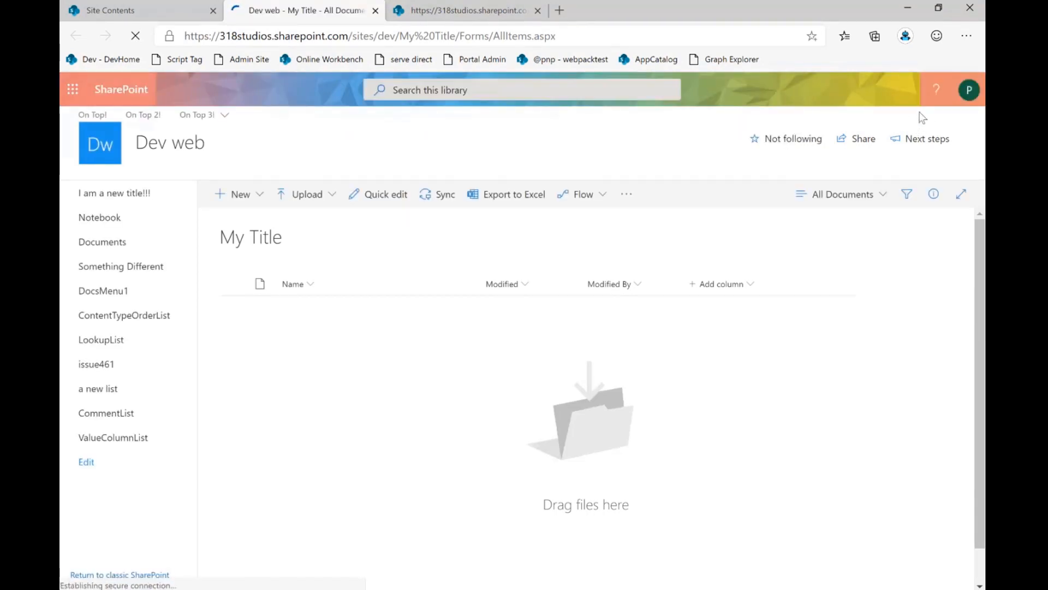
{"action": "left_click", "coordinate": [903, 88]}
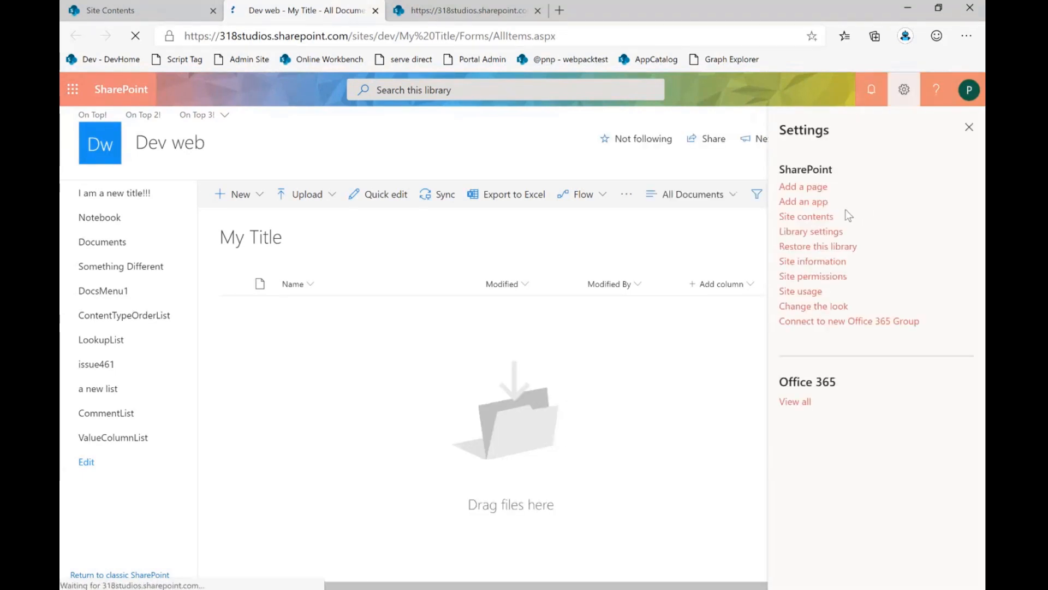
{"action": "mouse_move", "coordinate": [799, 233]}
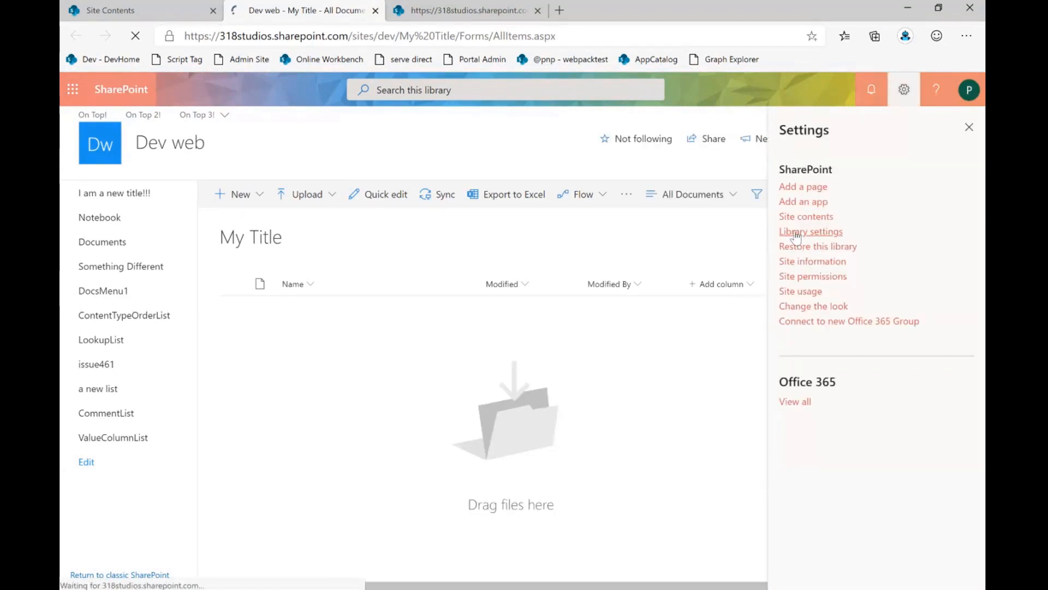
{"action": "left_click", "coordinate": [810, 231]}
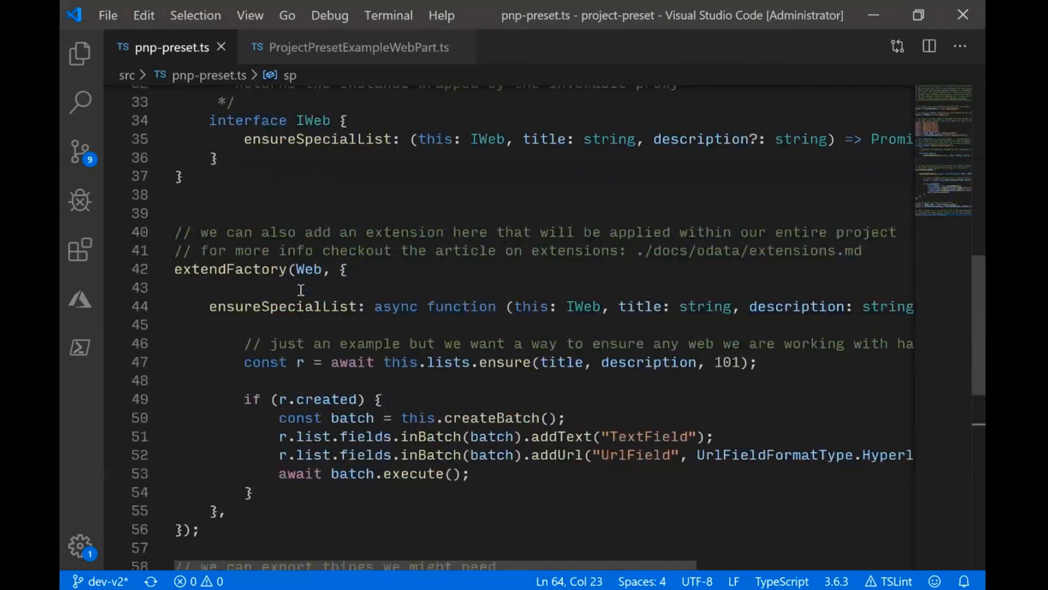
- Scroll pnp-preset.ts down to the exported sp constant, then return to ProjectPresetExampleWebPart.ts
{"action": "scroll", "scroll_direction": "up", "scroll_amount": 3}
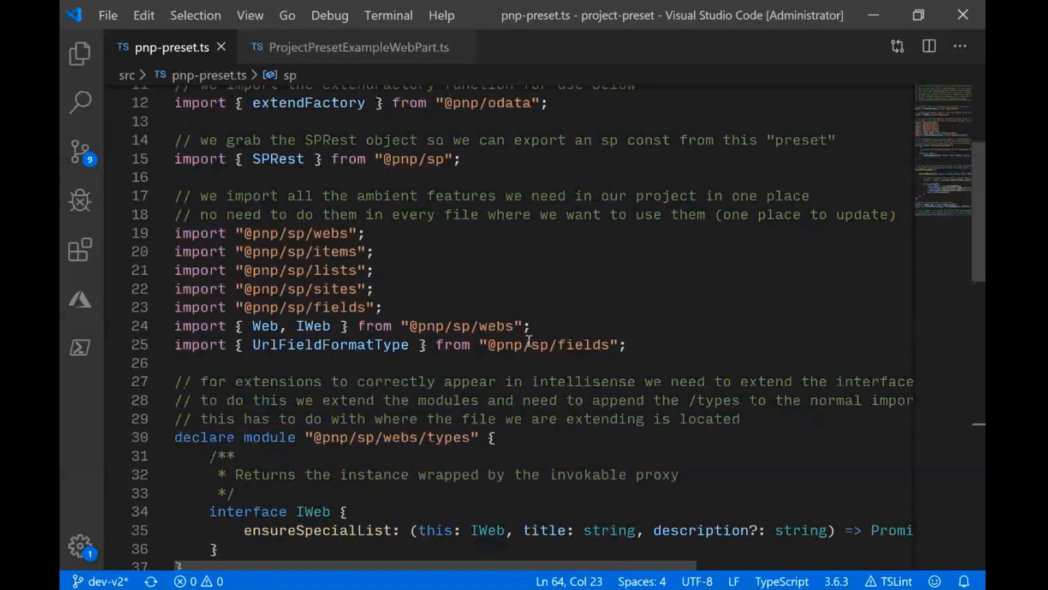
{"action": "scroll", "scroll_direction": "down", "scroll_amount": 3}
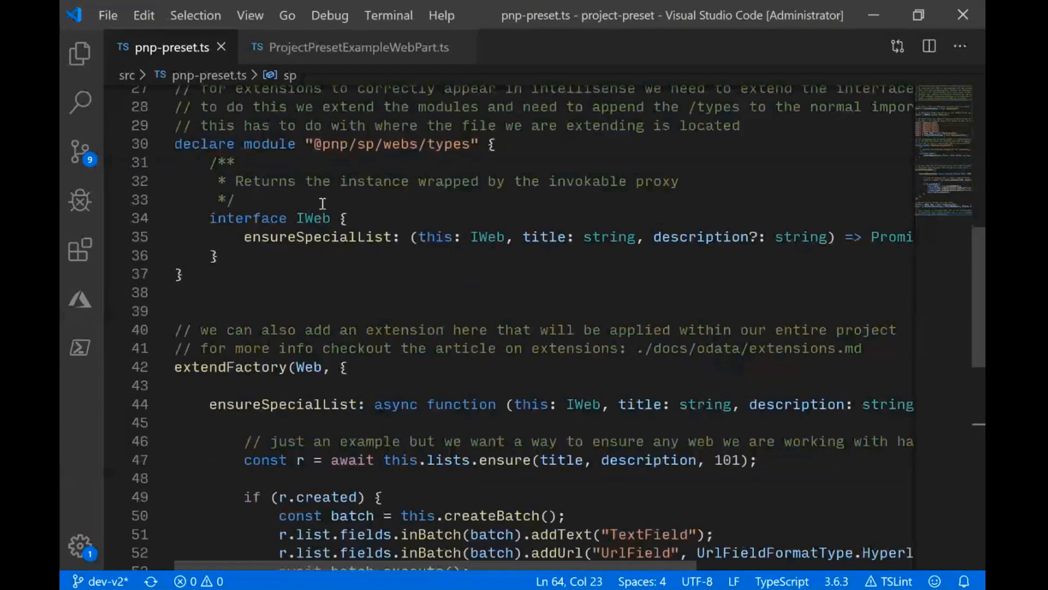
{"action": "scroll", "scroll_direction": "down", "scroll_amount": 3}
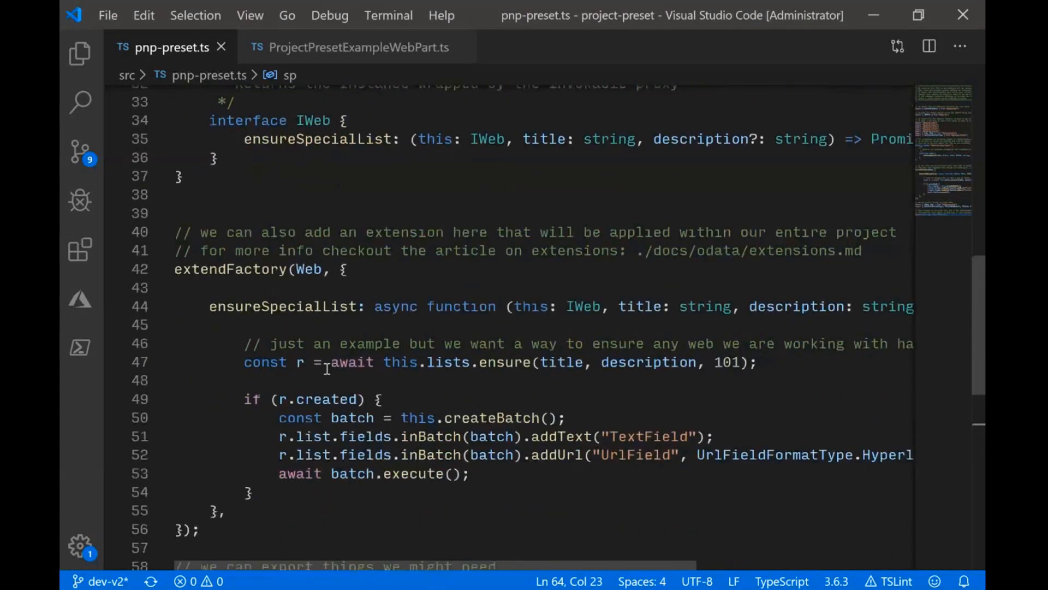
{"action": "scroll", "scroll_direction": "down", "scroll_amount": 3}
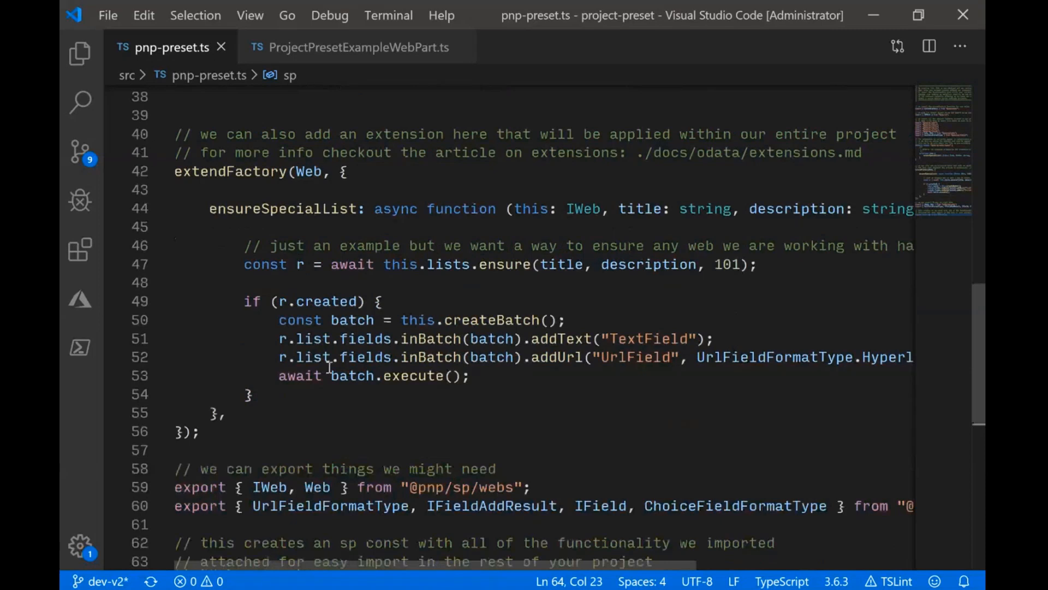
{"action": "scroll", "scroll_direction": "down", "scroll_amount": 3}
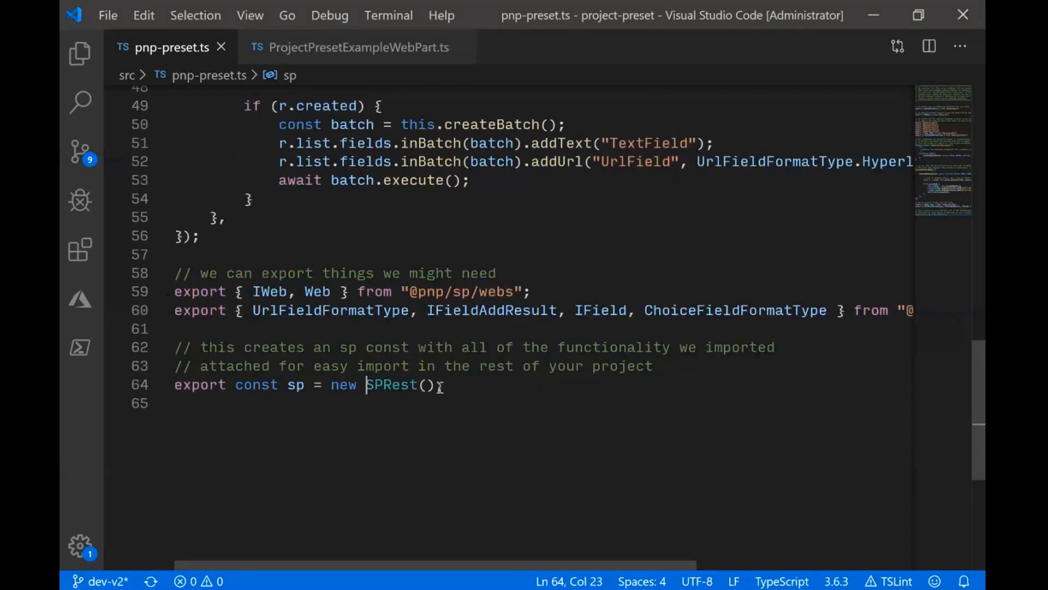
{"action": "left_click", "coordinate": [349, 47]}
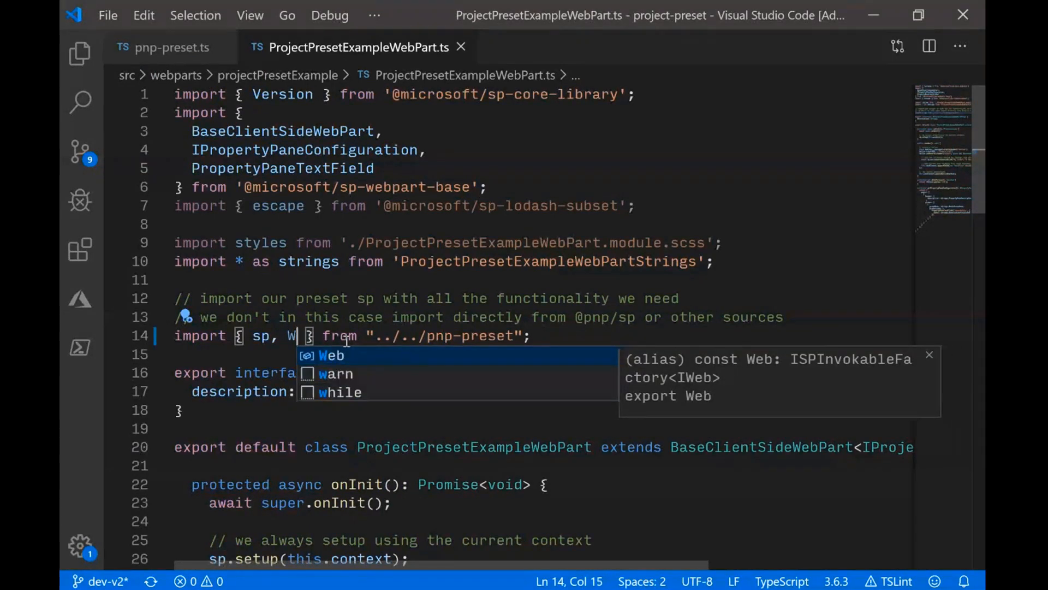
- Scroll through the web part's import of sp and Web from the preset
{"action": "scroll", "scroll_direction": "down", "scroll_amount": 3}
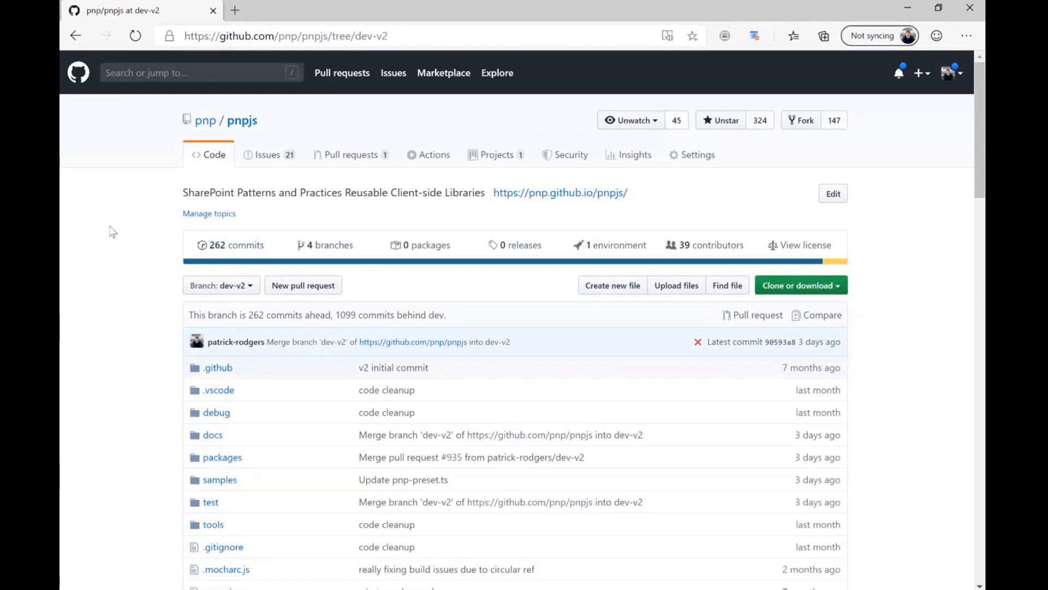
- Browse into samples/project-preset on the pnpjs dev-v2 branch, then back to samples
{"action": "scroll", "scroll_direction": "down", "scroll_amount": 3}
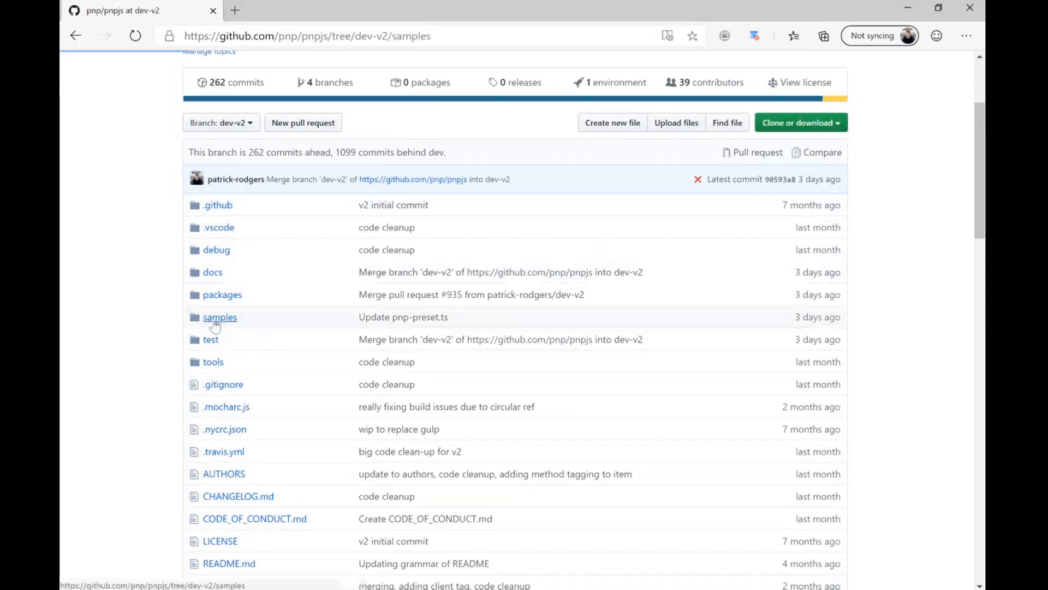
{"action": "left_click", "coordinate": [219, 317]}
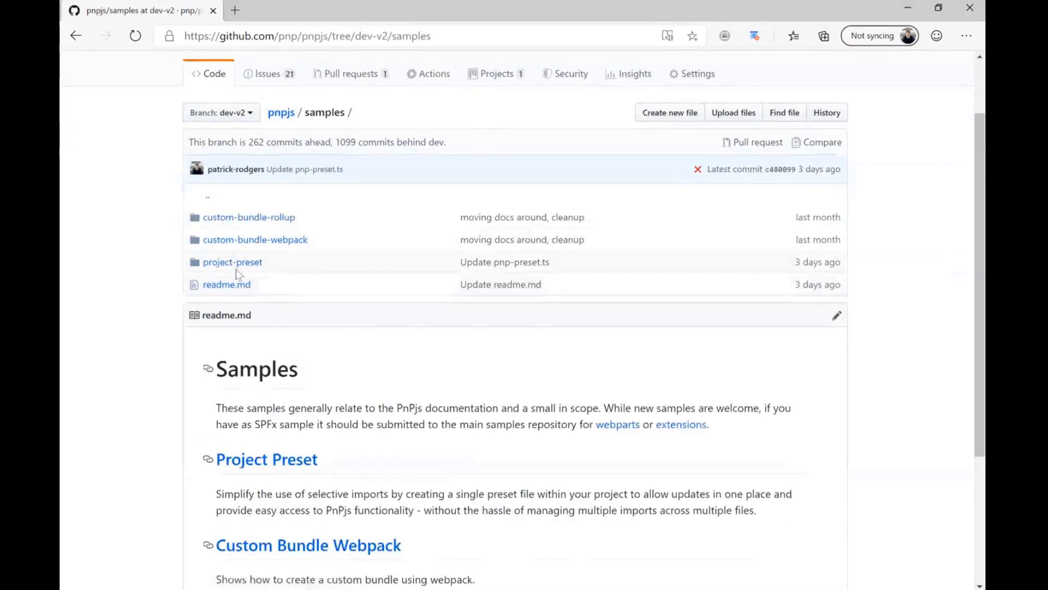
{"action": "left_click", "coordinate": [232, 262]}
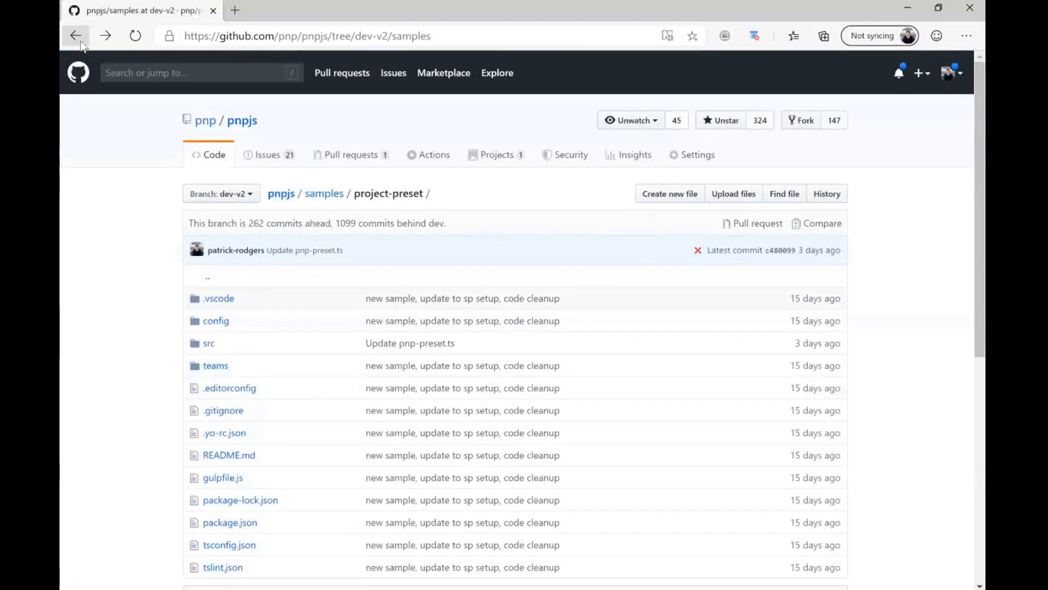
{"action": "left_click", "coordinate": [76, 36]}
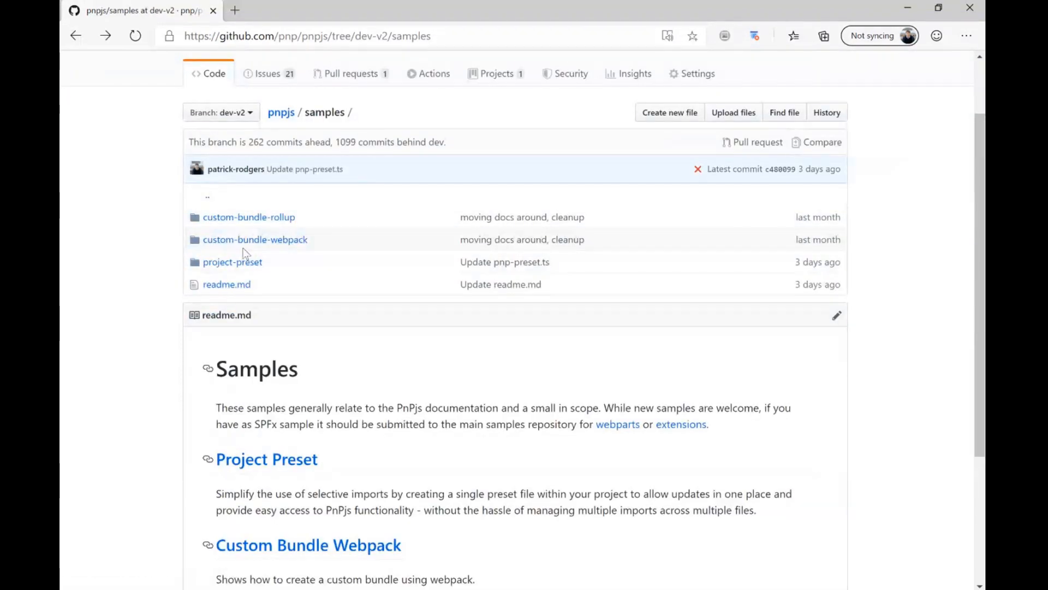